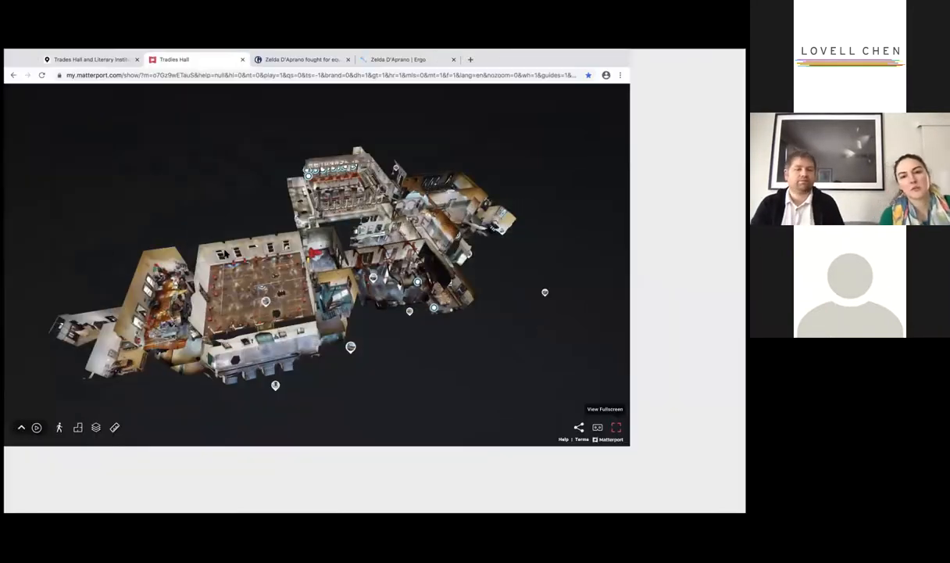
Make the Trades Hall tour full-screen and walk into the corridor by the policeman figure
left_click(616, 427)
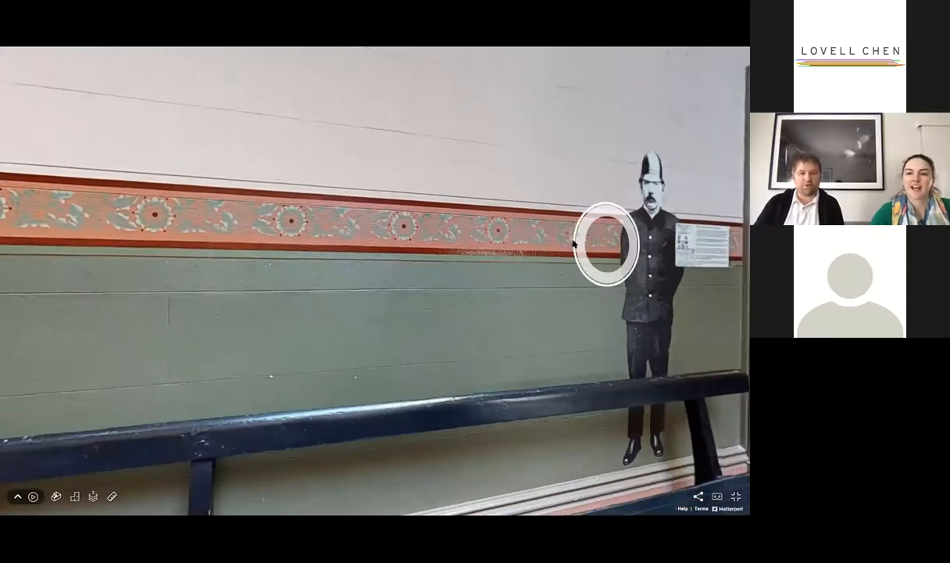
left_click(606, 245)
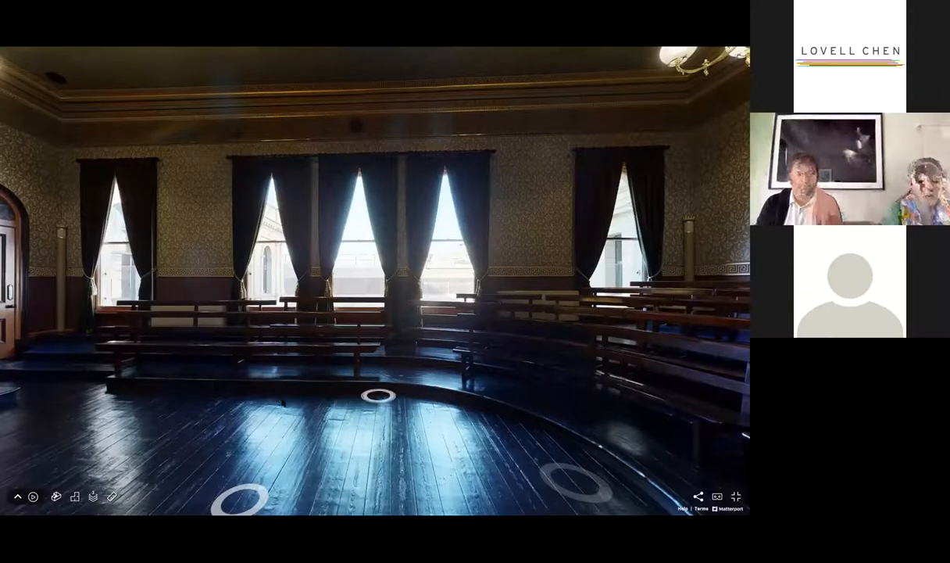
Look around the hall of tiered timber benches and tall curtained windows
left_click_drag(469, 281, 563, 282)
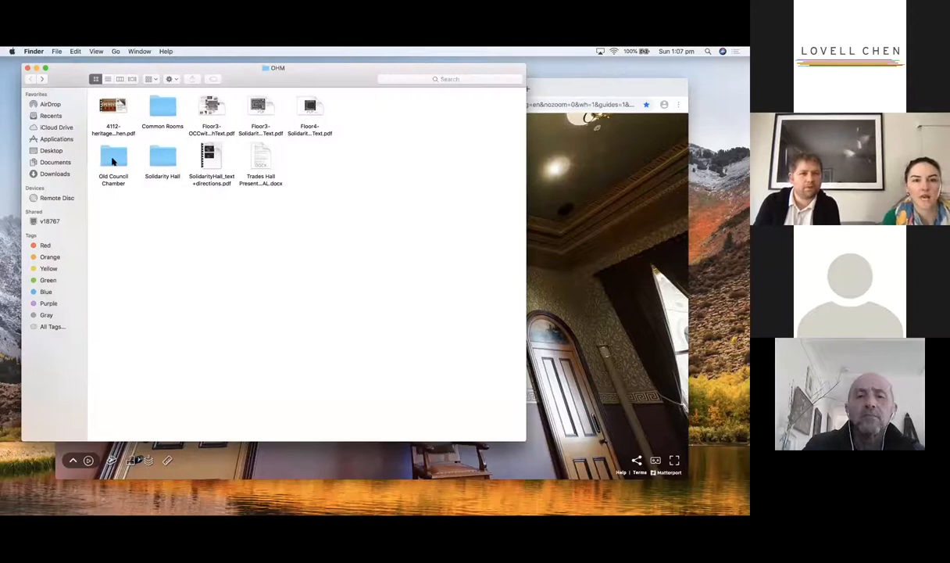
Open the Old Council Chamber folder and select the 1884 council chamber image
double_click(113, 157)
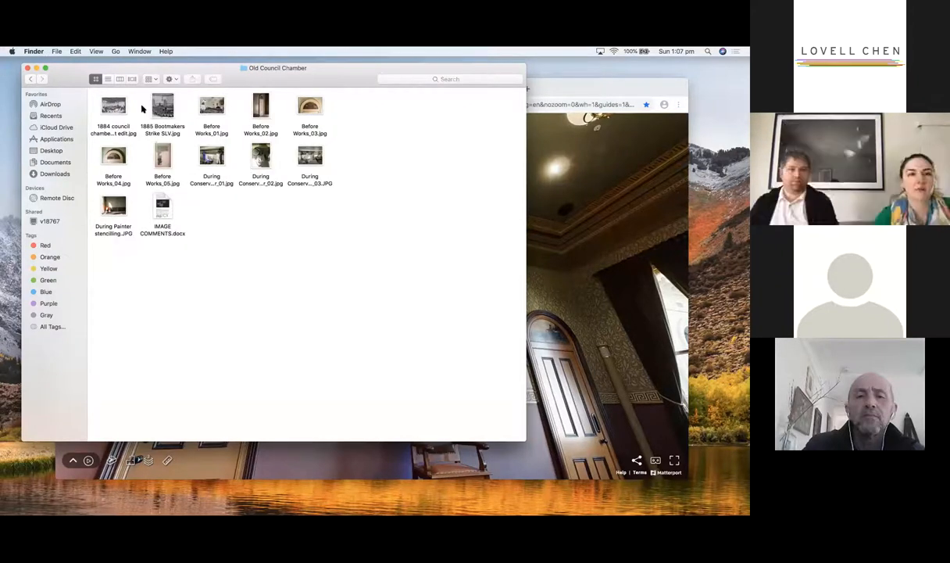
left_click(113, 106)
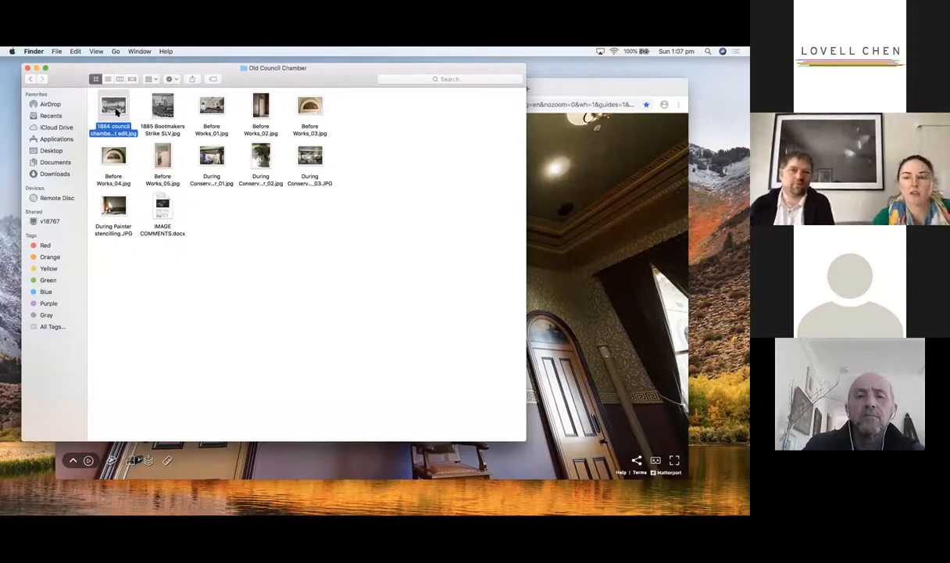
Open the 1884 council chambers historic photo in Preview
double_click(113, 105)
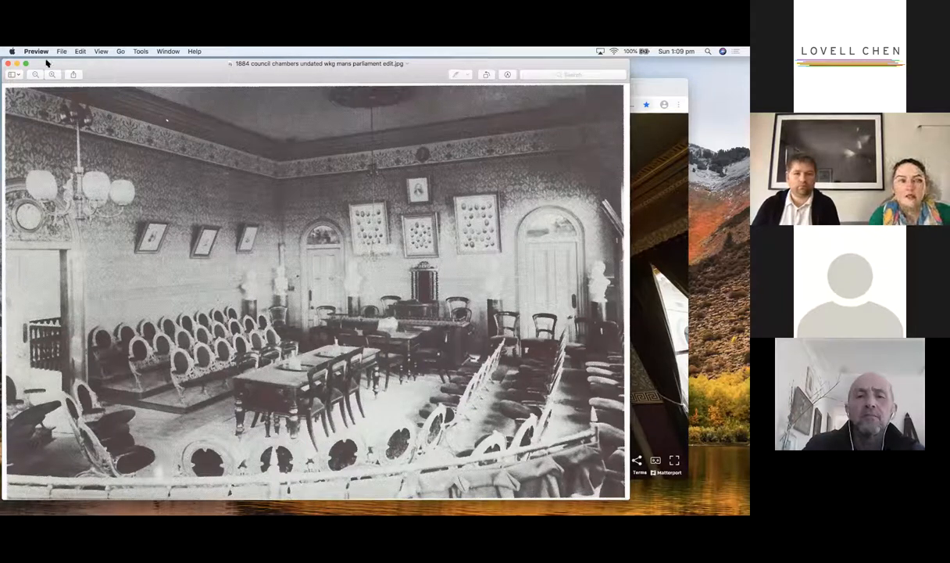
mouse_move(299, 201)
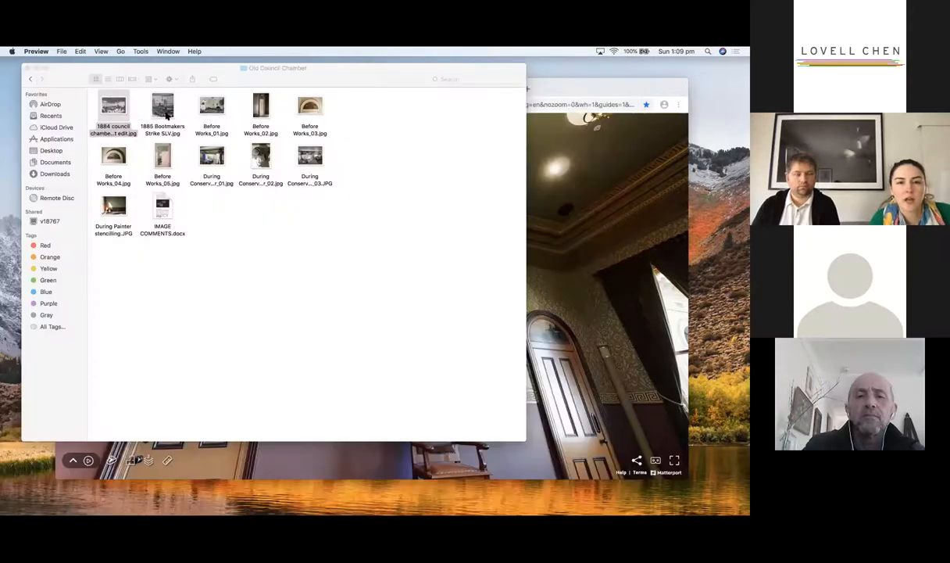
double_click(163, 105)
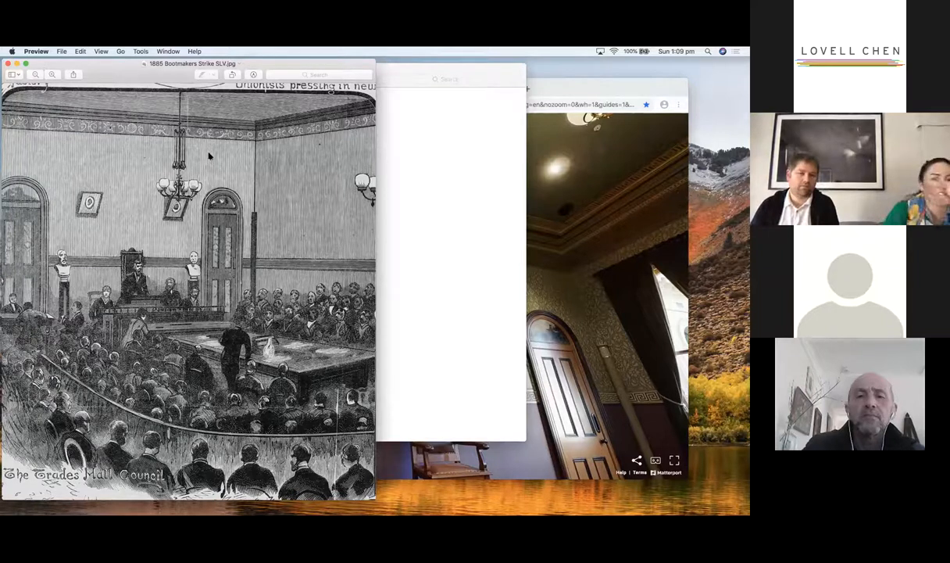
mouse_move(182, 291)
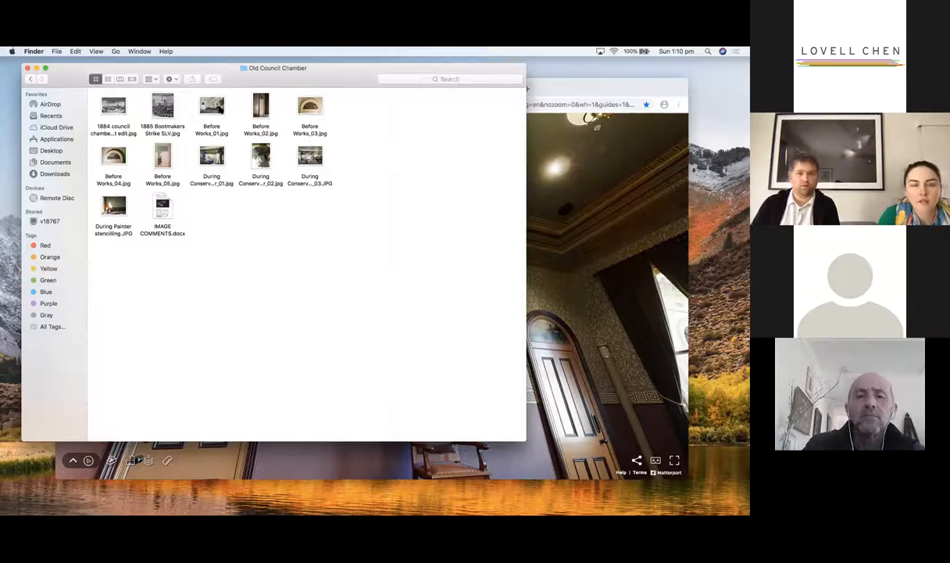
Open Before Works_01.jpg showing the worn benches, stage and cracked ceiling
double_click(211, 105)
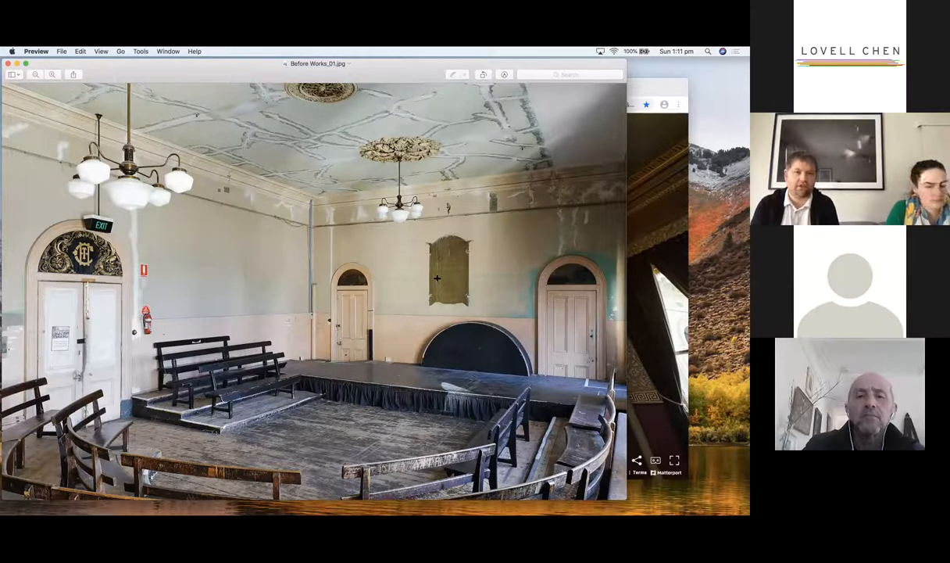
mouse_move(384, 180)
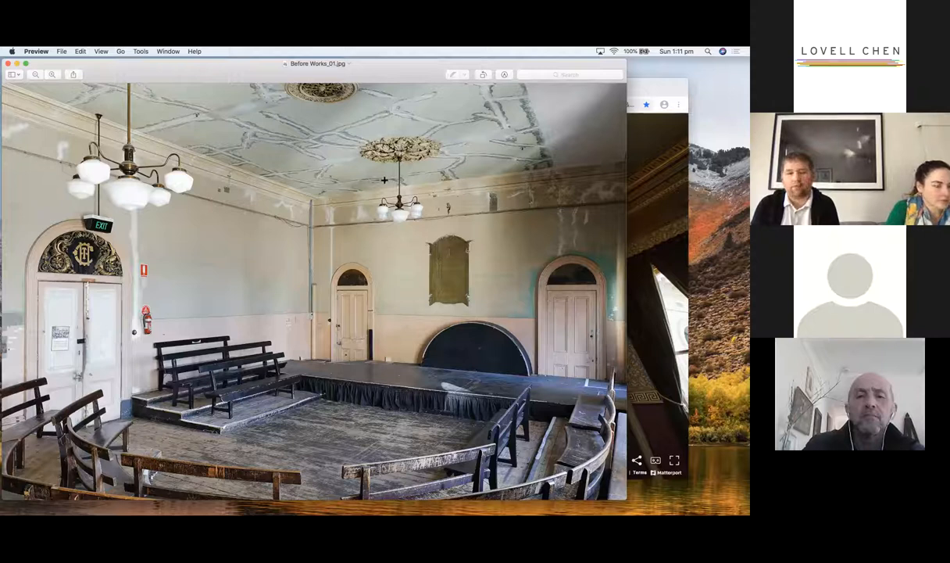
mouse_move(368, 244)
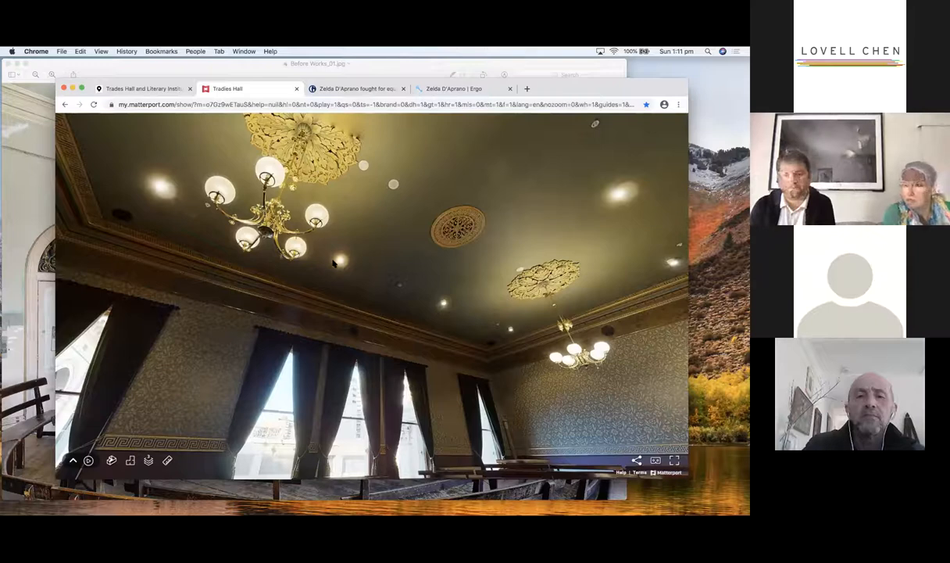
mouse_move(500, 316)
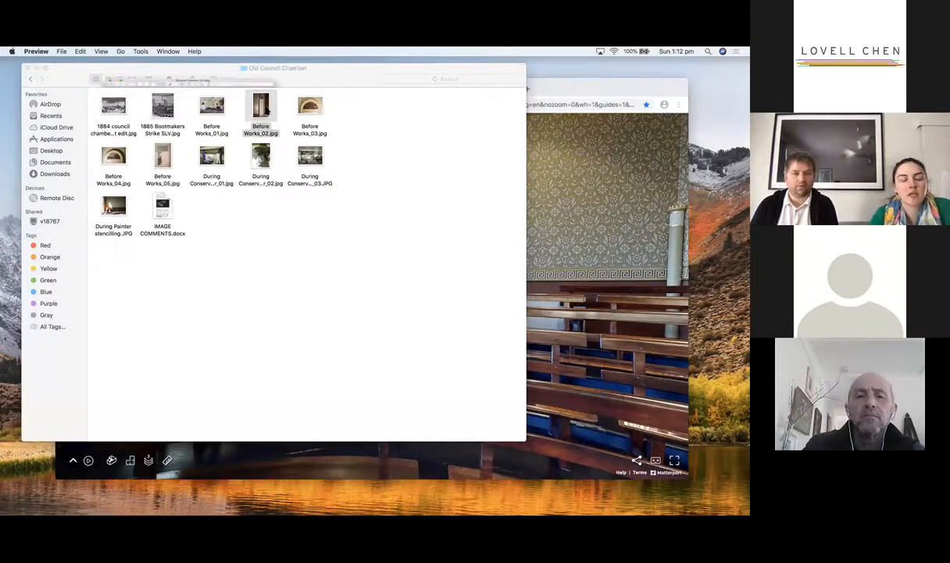
Open Before Works_02 and Before Works_03, the peeling doorway and arch photos
double_click(260, 105)
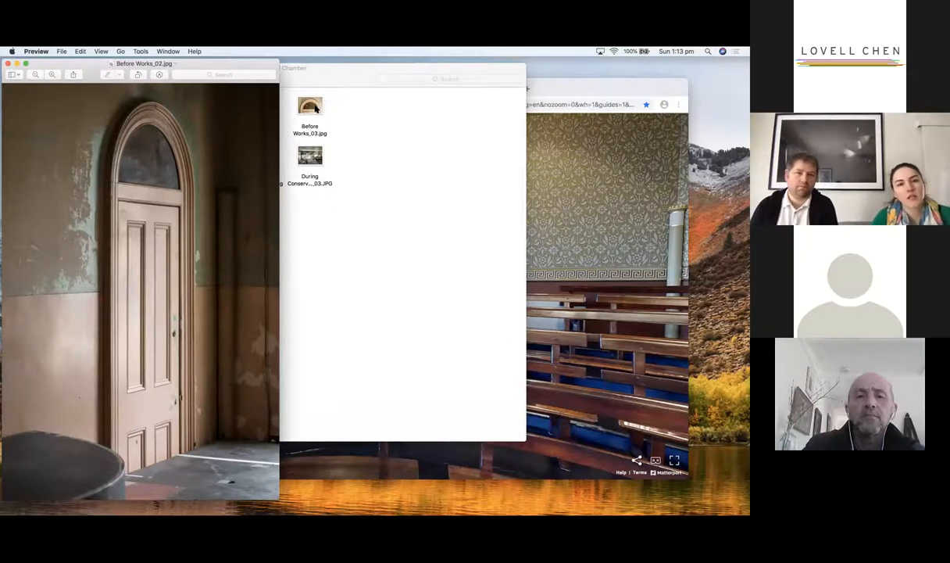
left_click(310, 107)
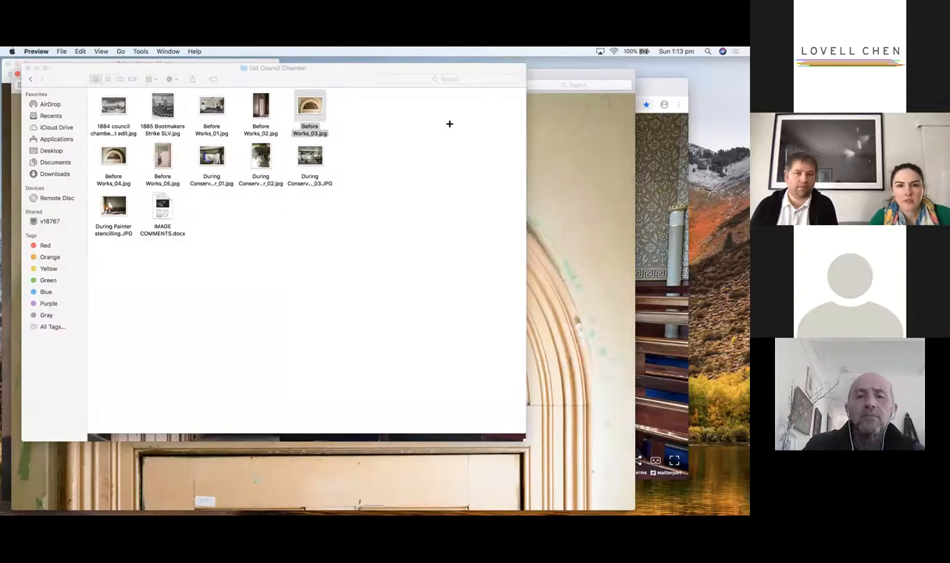
double_click(309, 106)
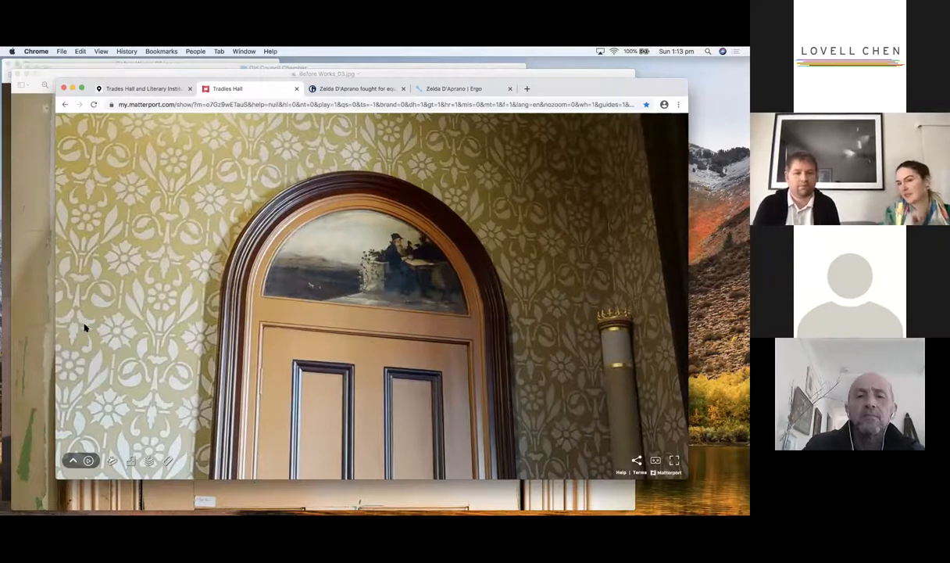
mouse_move(105, 320)
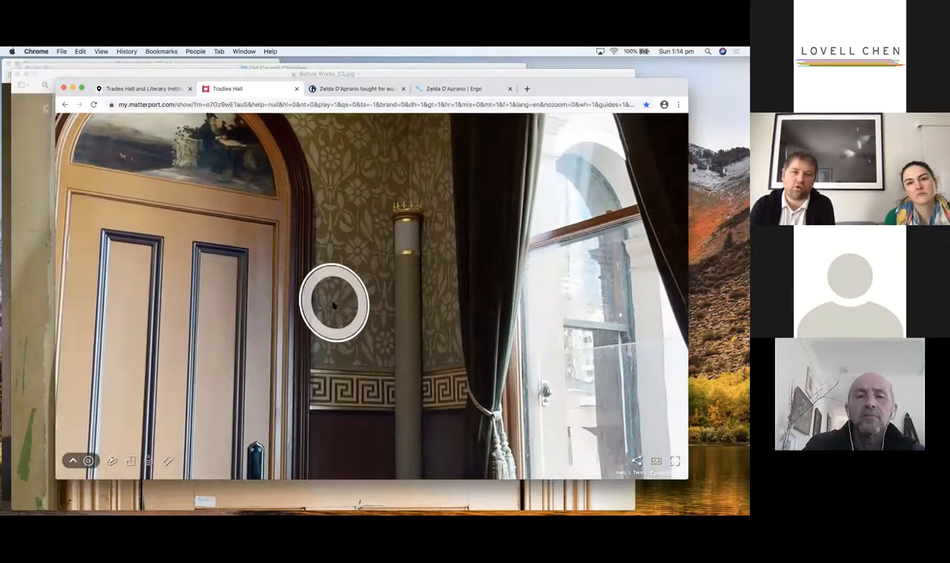
Move to a new spot beside the restored arched doorway
left_click(334, 303)
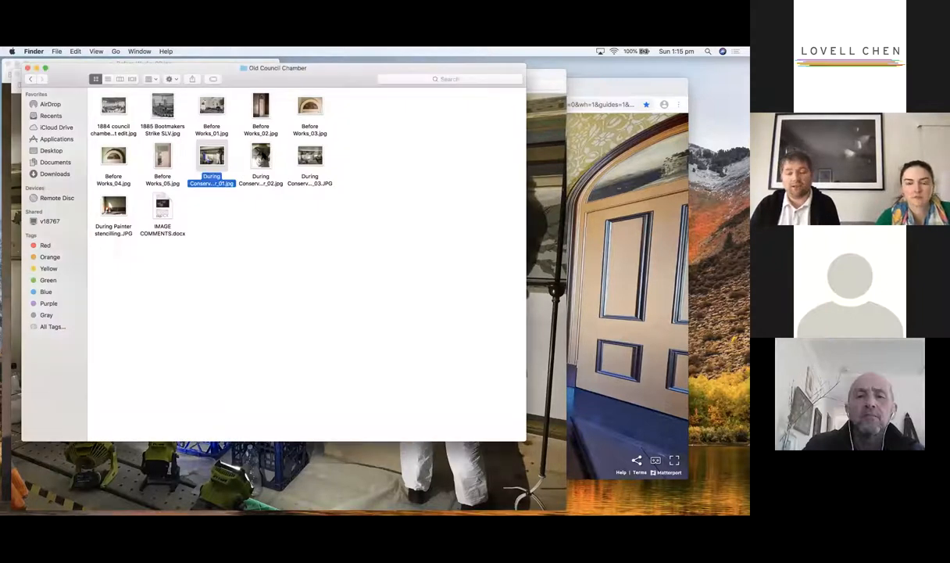
Open the During Conservation photos of suited conservators, including During Conservator_02 and _03
double_click(211, 156)
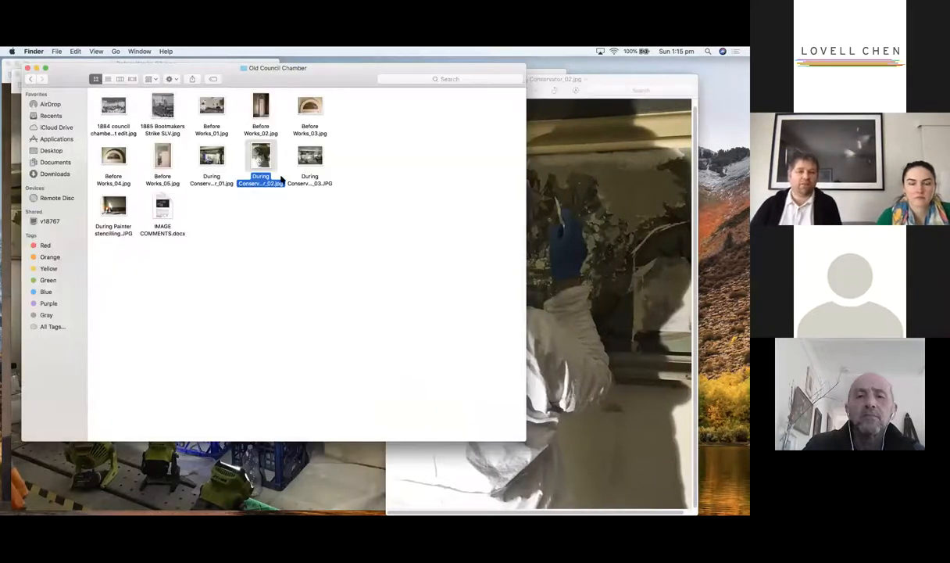
double_click(261, 155)
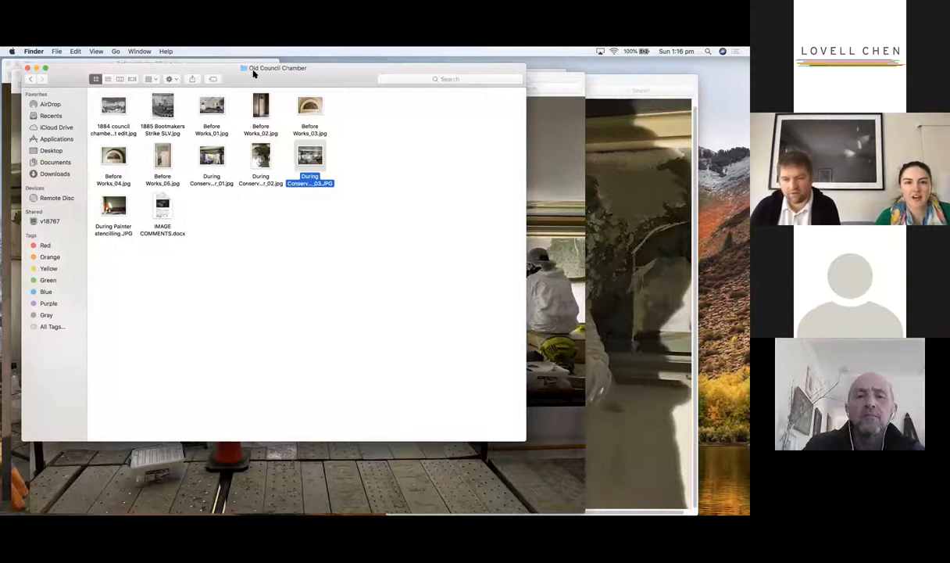
double_click(309, 155)
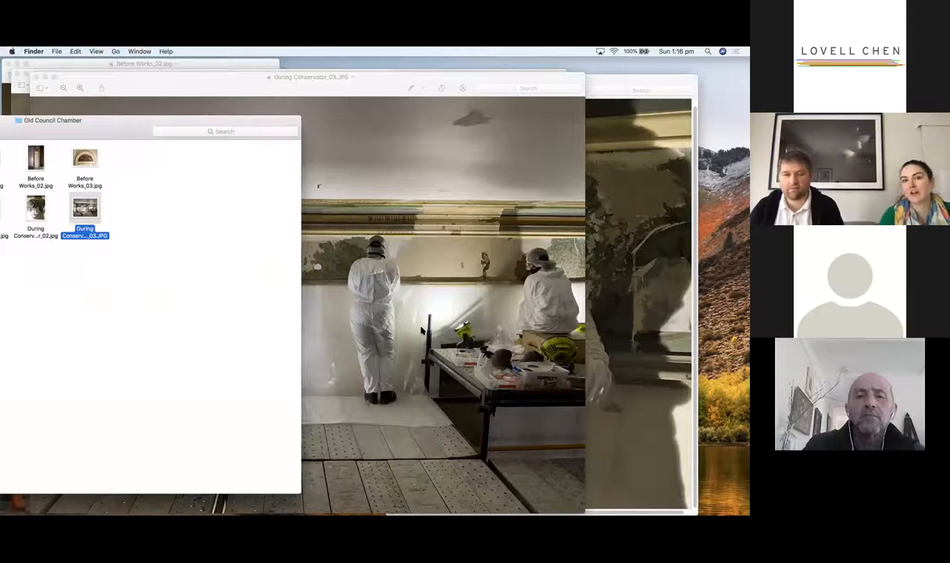
mouse_move(407, 299)
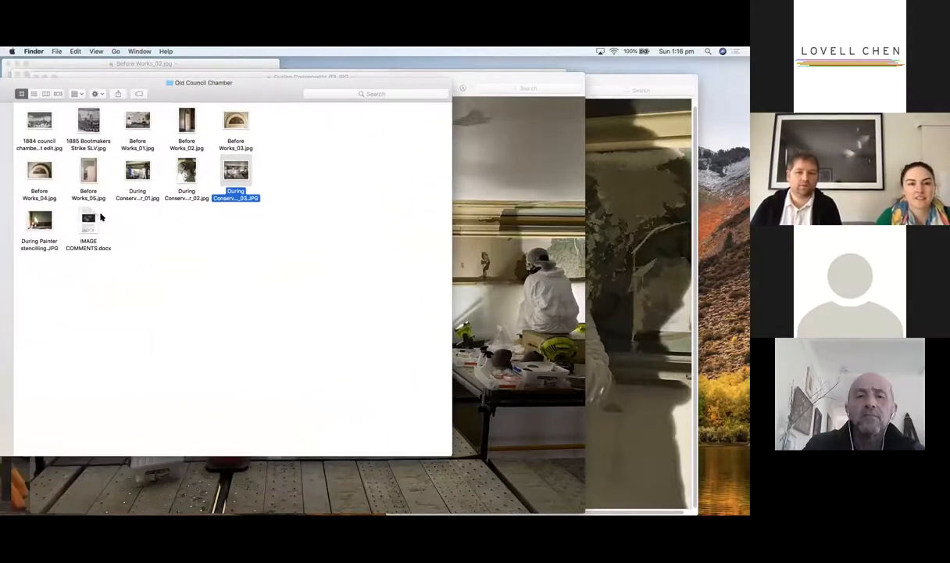
double_click(235, 170)
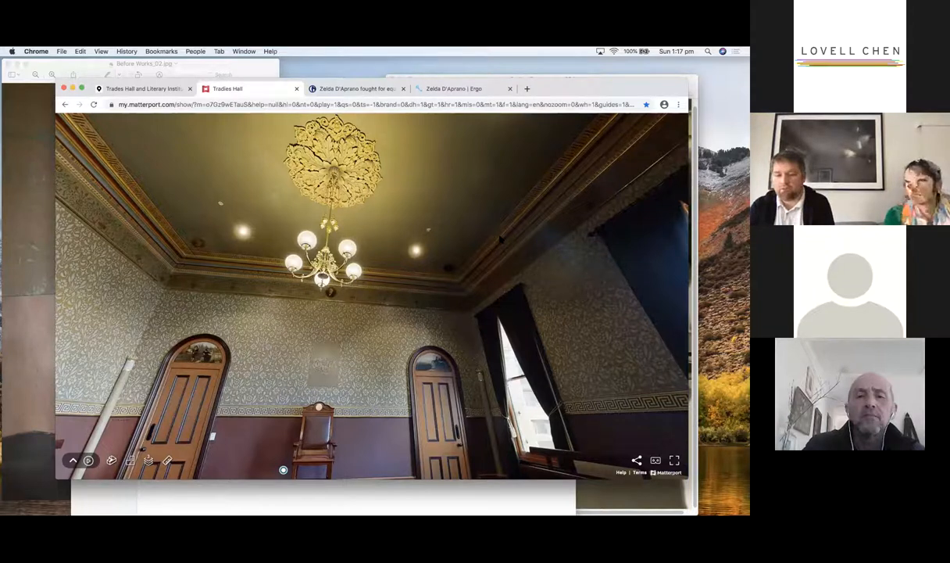
mouse_move(232, 410)
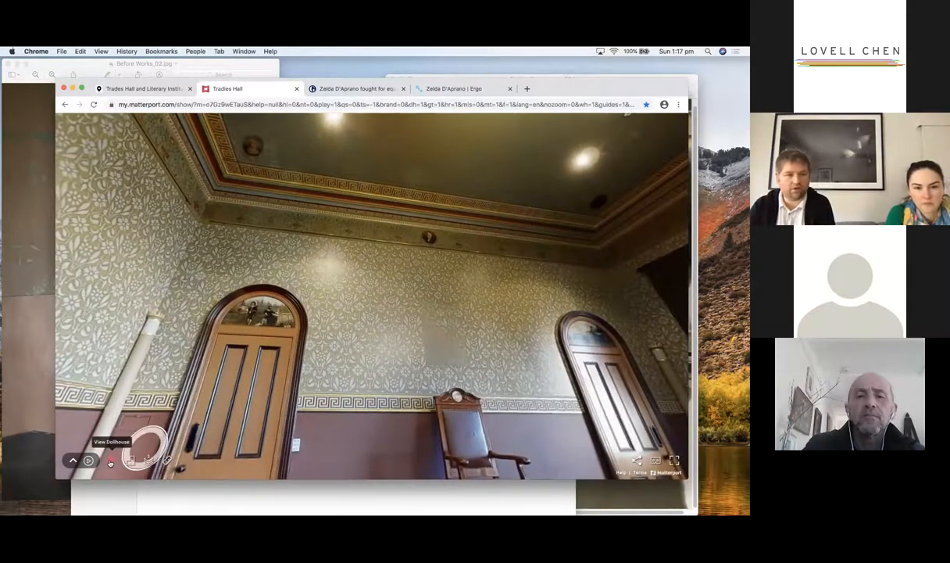
Switch the restored chamber tour to the dollhouse overview of the building
left_click(111, 460)
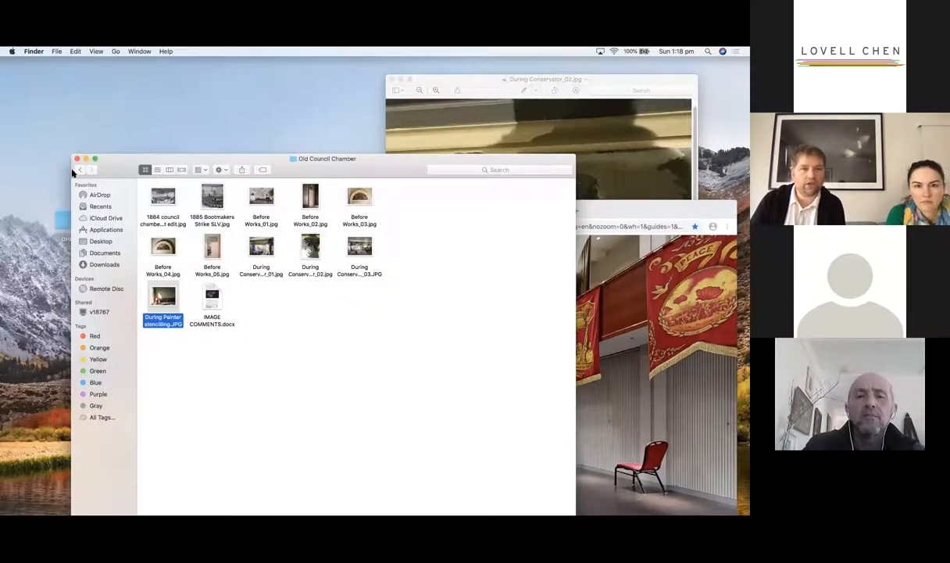
Go back to OHM, open Solidarity Hall, and open 00_Before Works 01.jpg
left_click(80, 169)
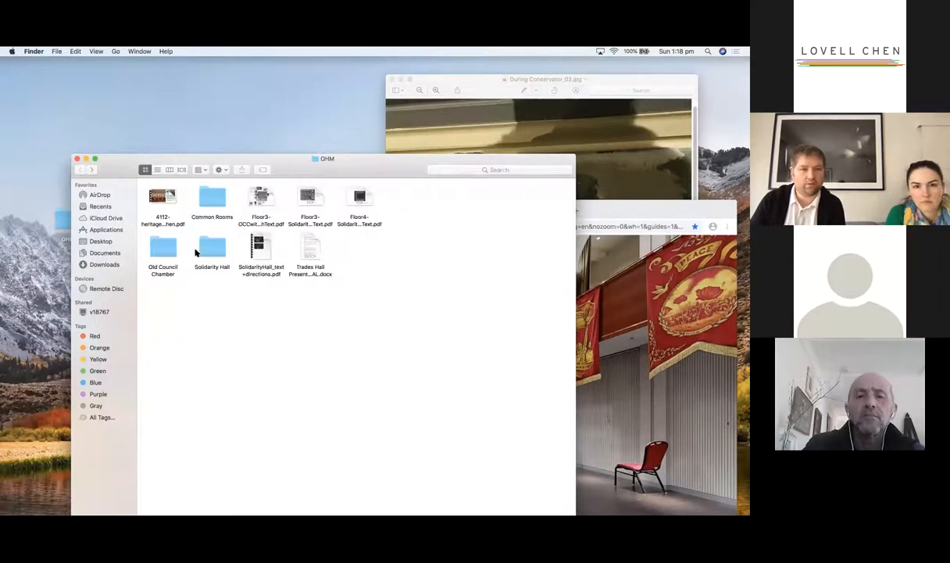
left_click(211, 247)
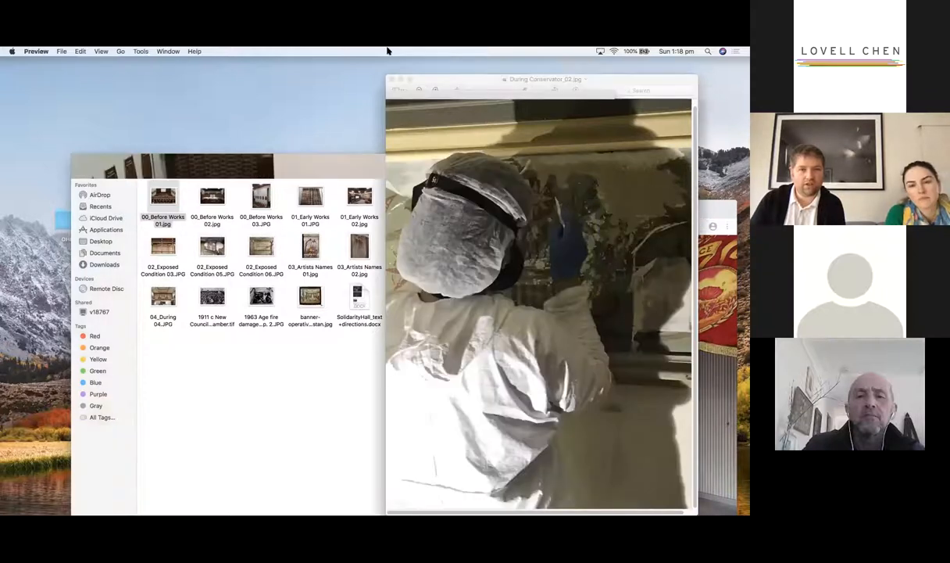
double_click(163, 195)
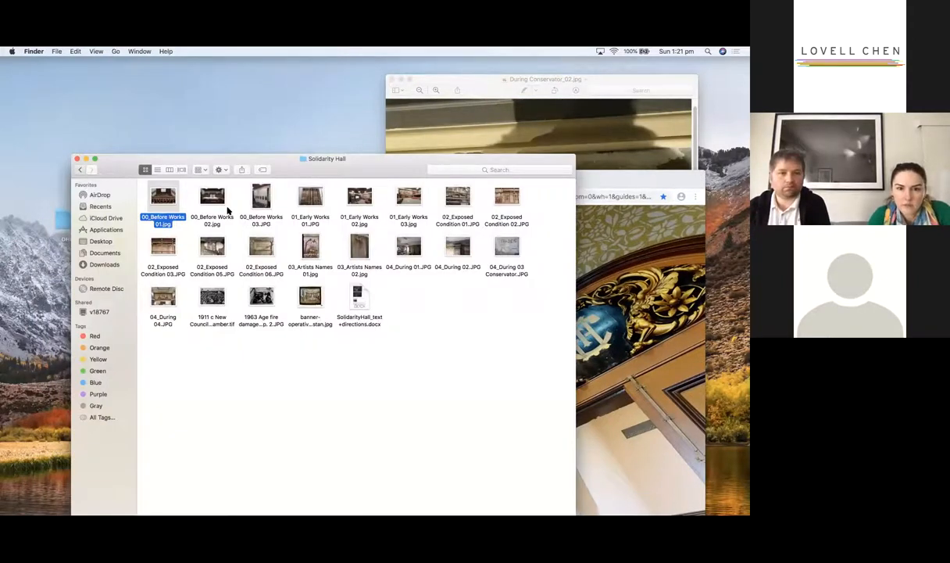
Open Before Works_05 from the Old Council Chamber folder, view the test patches, then close it
left_click(80, 170)
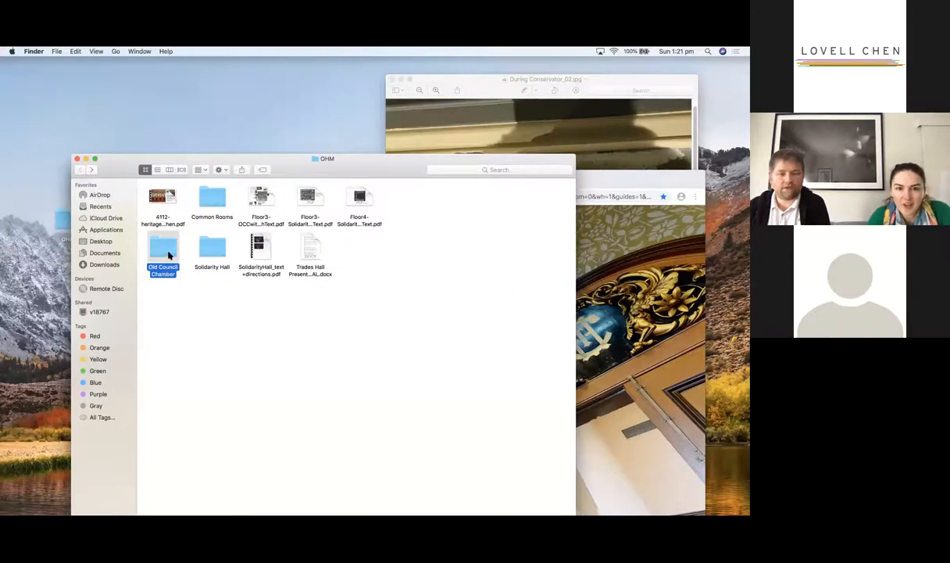
double_click(163, 247)
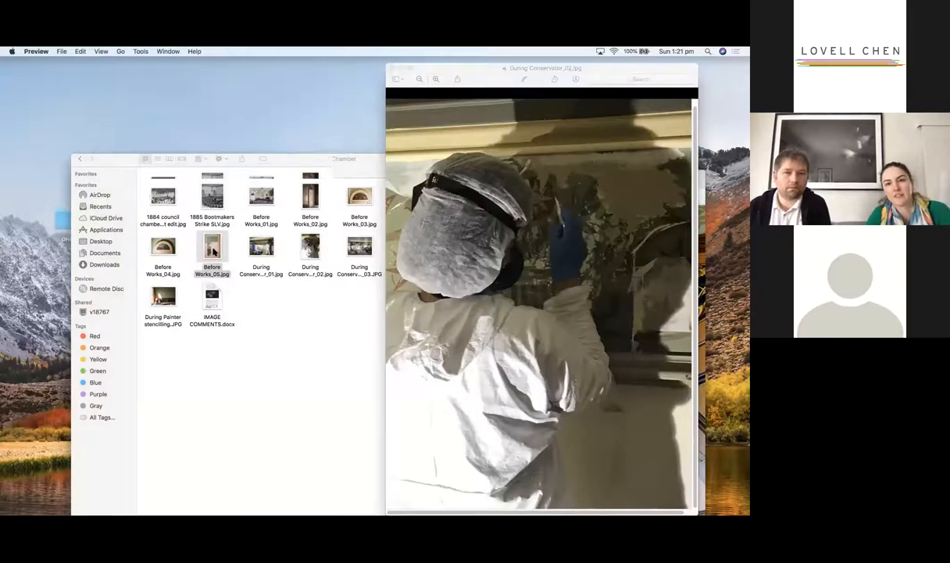
double_click(212, 249)
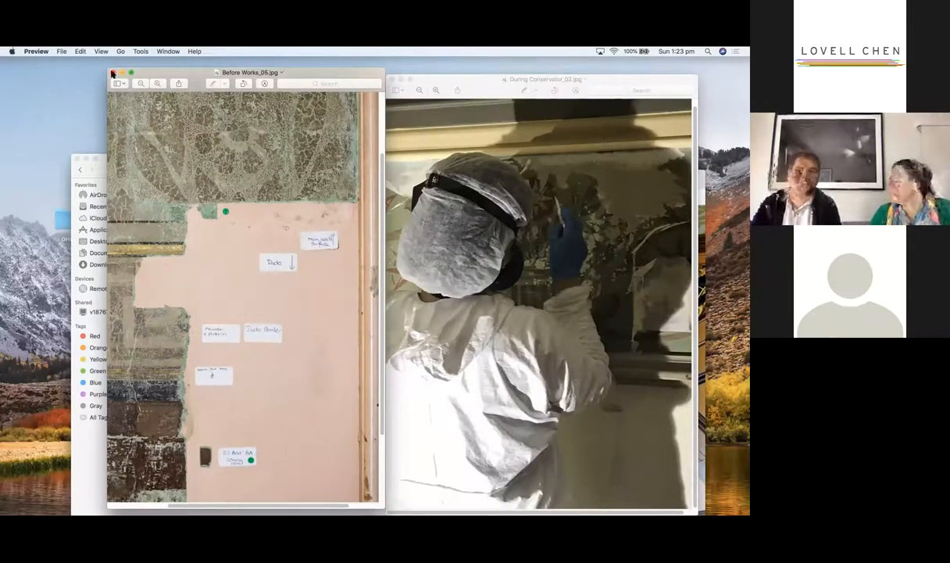
left_click(112, 73)
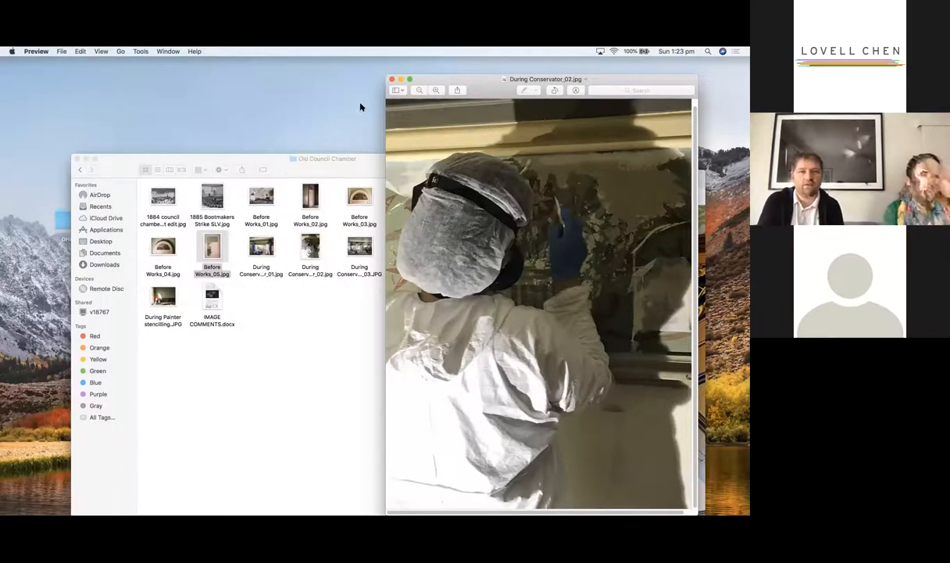
mouse_move(447, 145)
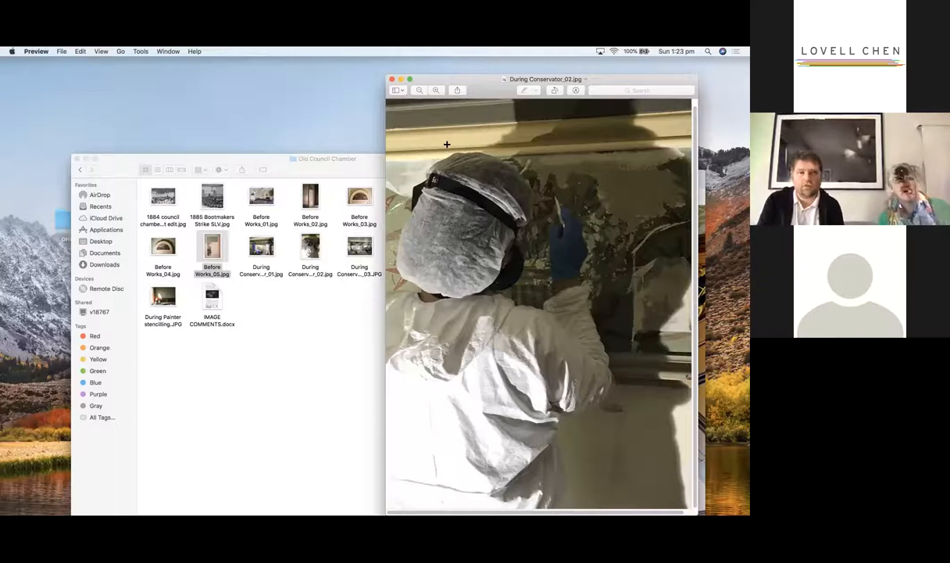
Close the During Conservator_02 photograph in Preview
left_click(327, 159)
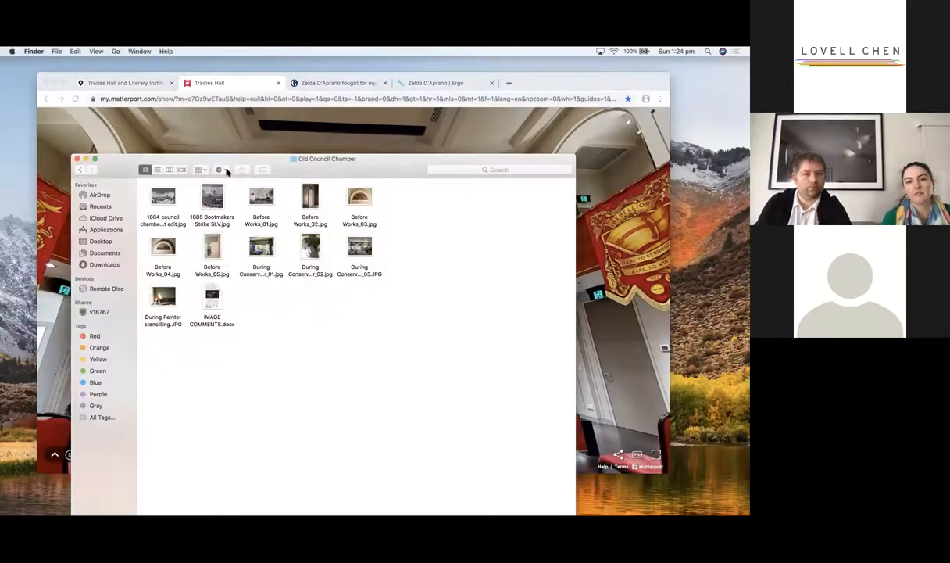
From OHM, enter Solidarity Hall and open '1911 c New Council Chamber.tif'
left_click(80, 170)
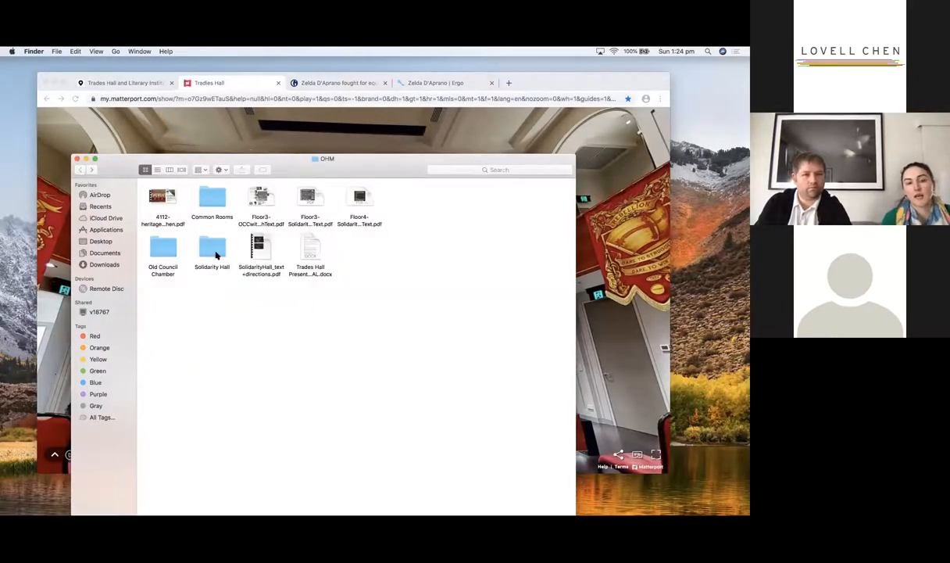
double_click(212, 248)
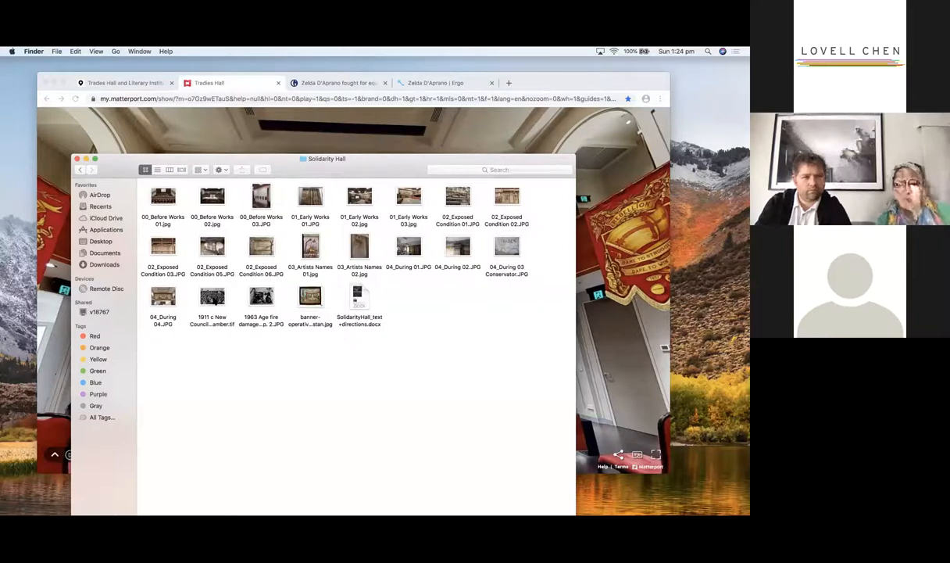
left_click(212, 295)
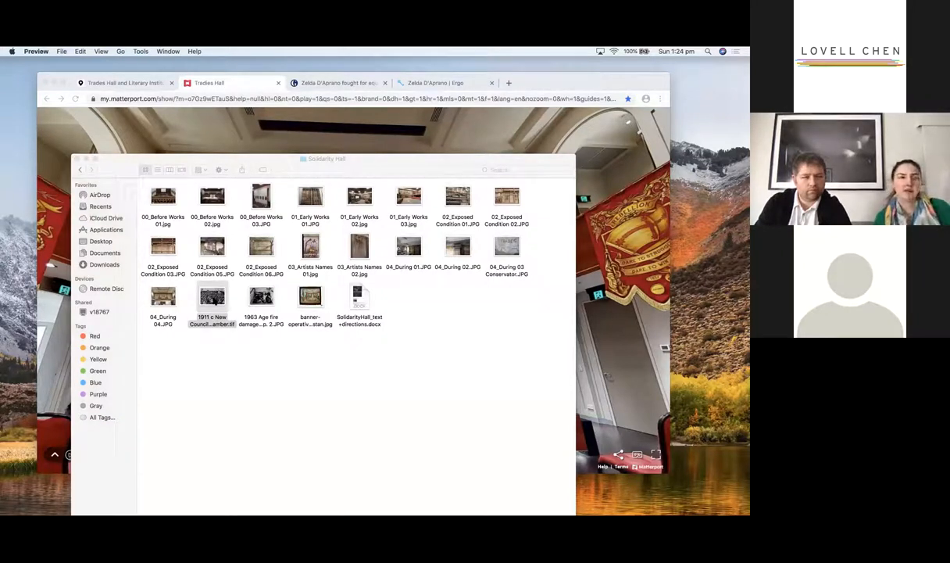
mouse_move(225, 356)
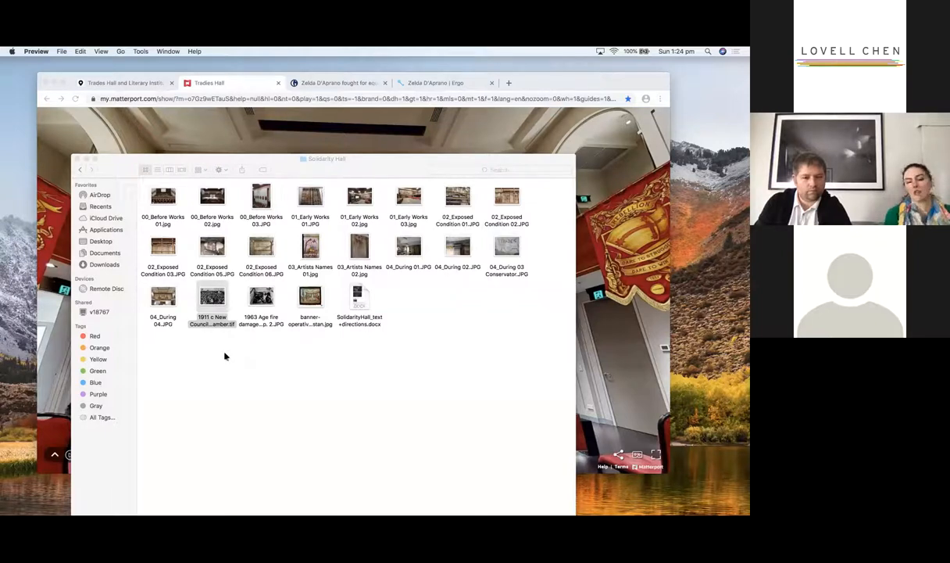
left_click(212, 295)
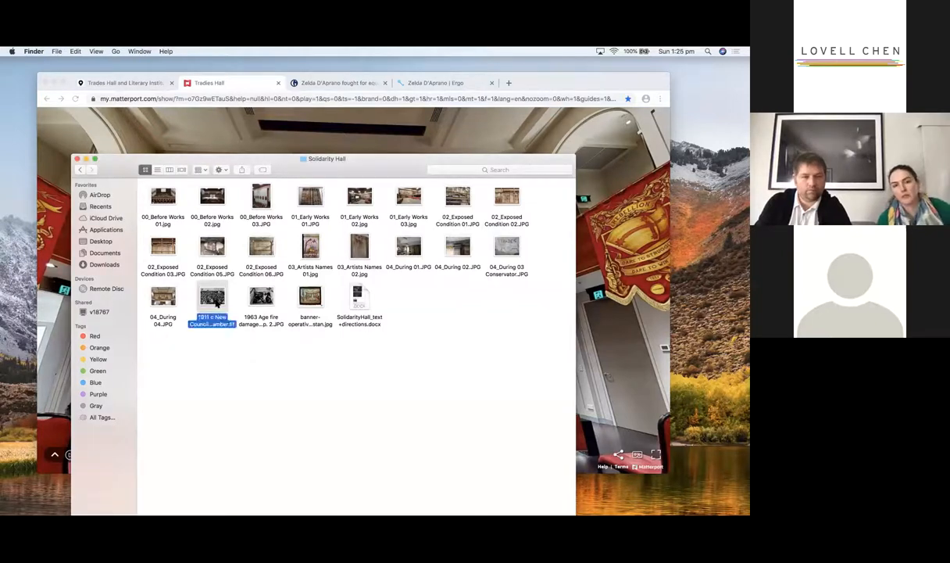
double_click(212, 296)
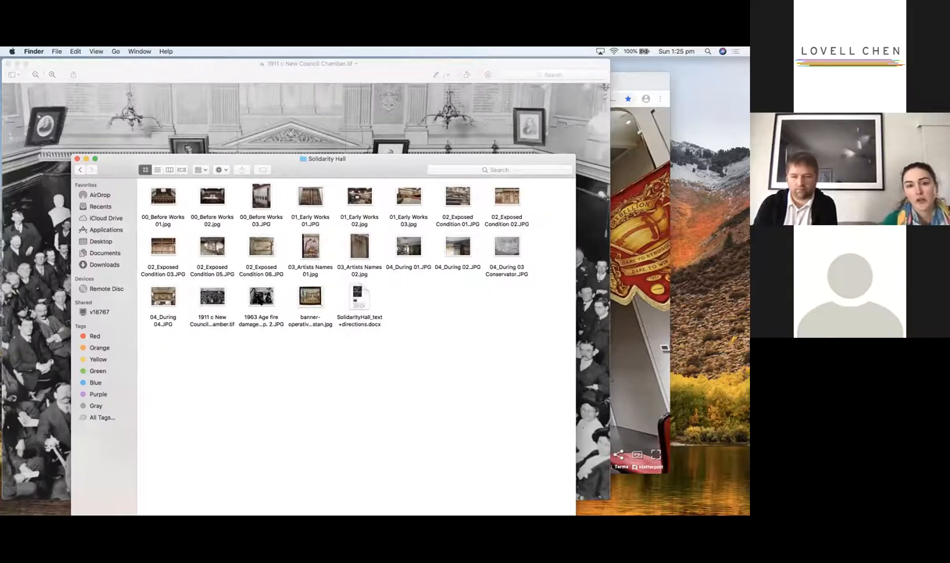
Select the 1963 Age fire damage image in the Solidarity Hall folder
double_click(211, 297)
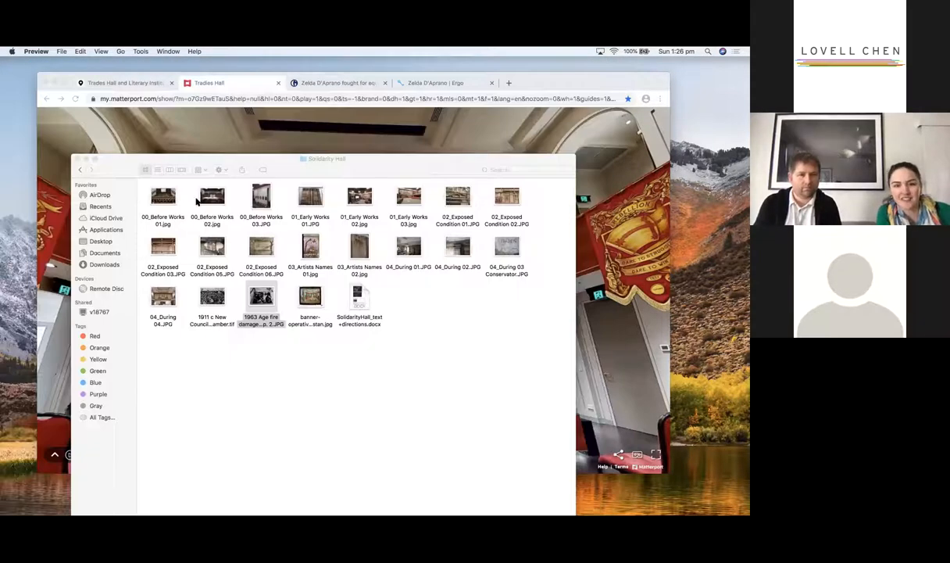
Open the 00_Before Works 02 and 01_Early Works 02 photos in Preview
left_click(211, 195)
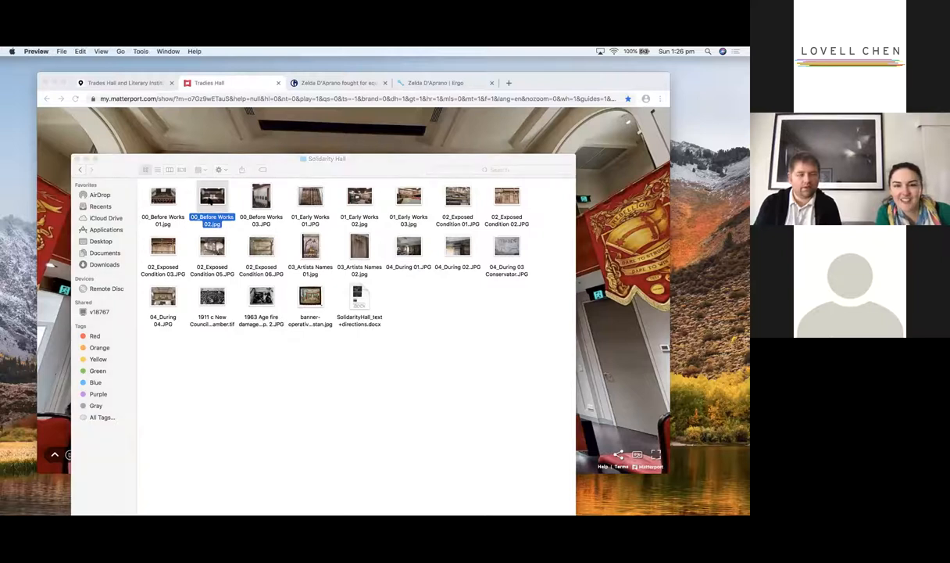
double_click(212, 195)
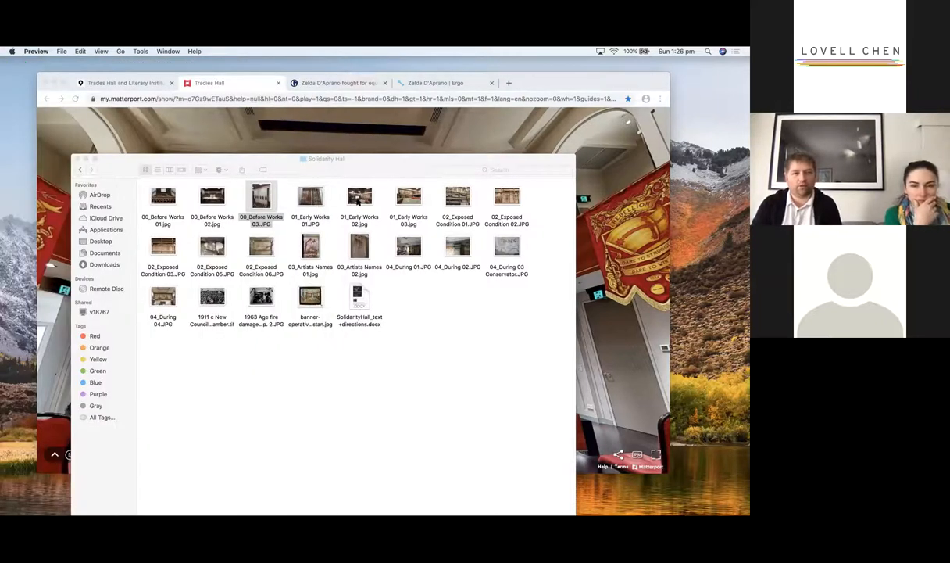
left_click(358, 196)
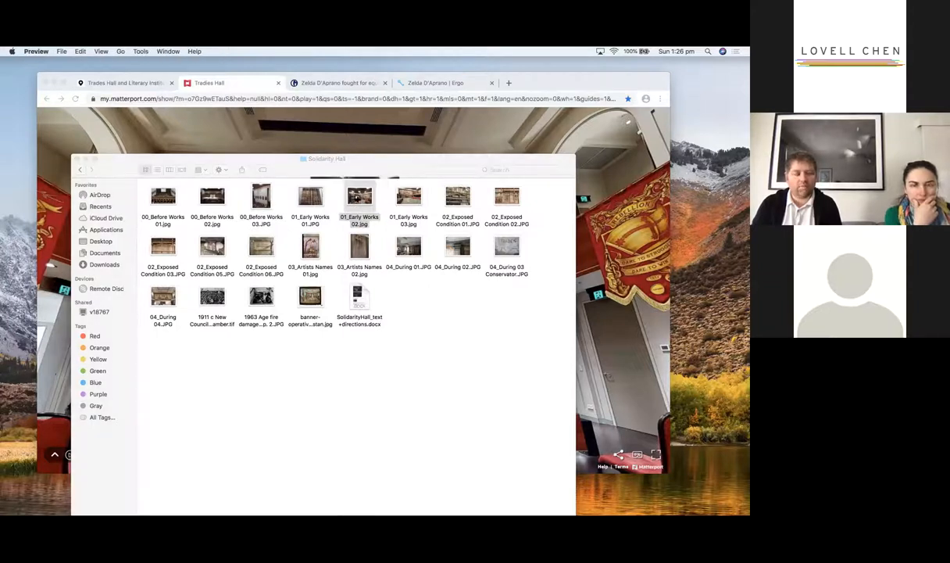
double_click(359, 196)
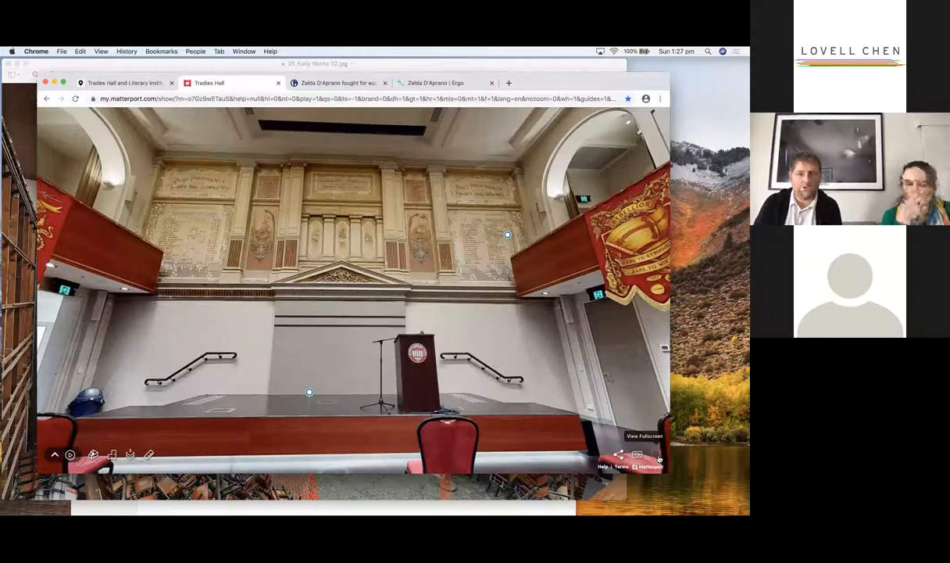
mouse_move(602, 401)
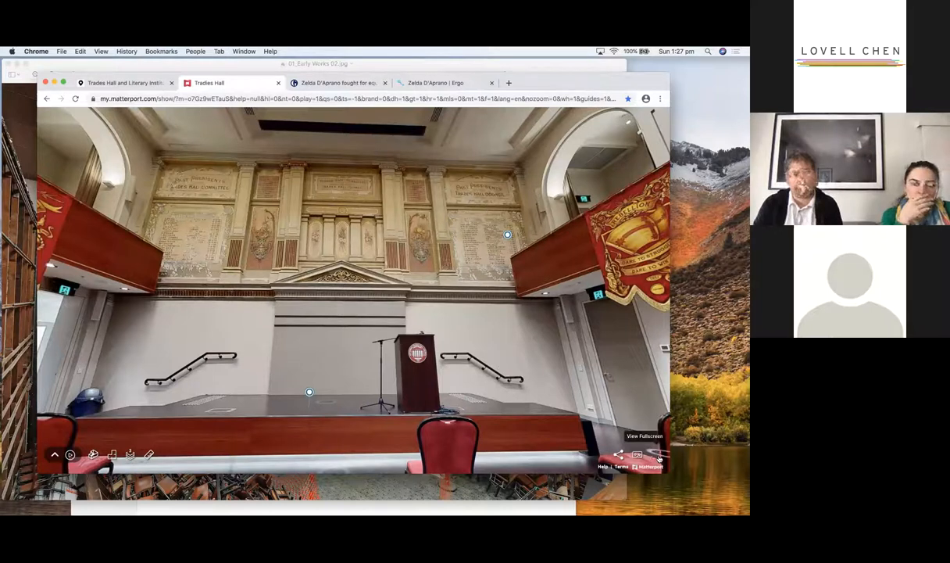
Switch the Matterport tour to fullscreen view
left_click(644, 435)
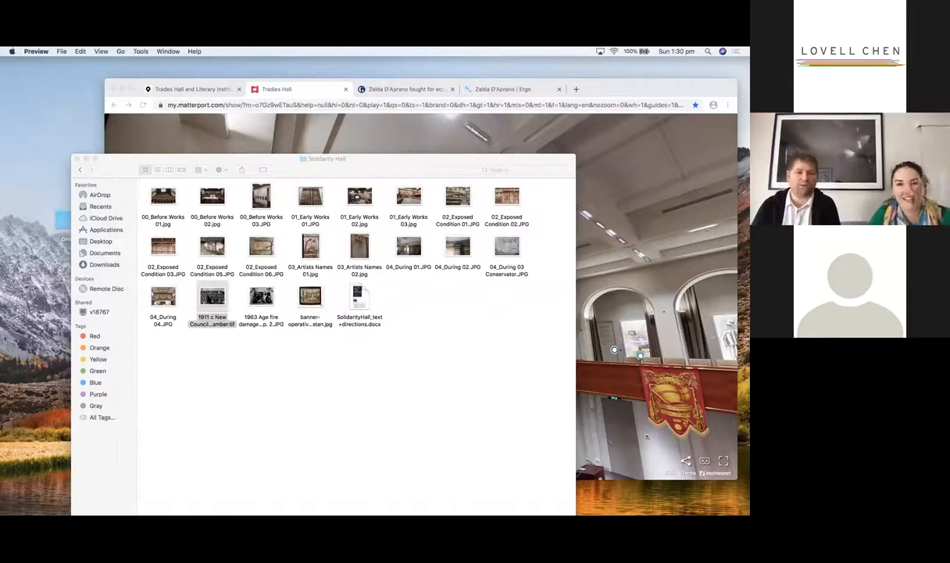
double_click(212, 295)
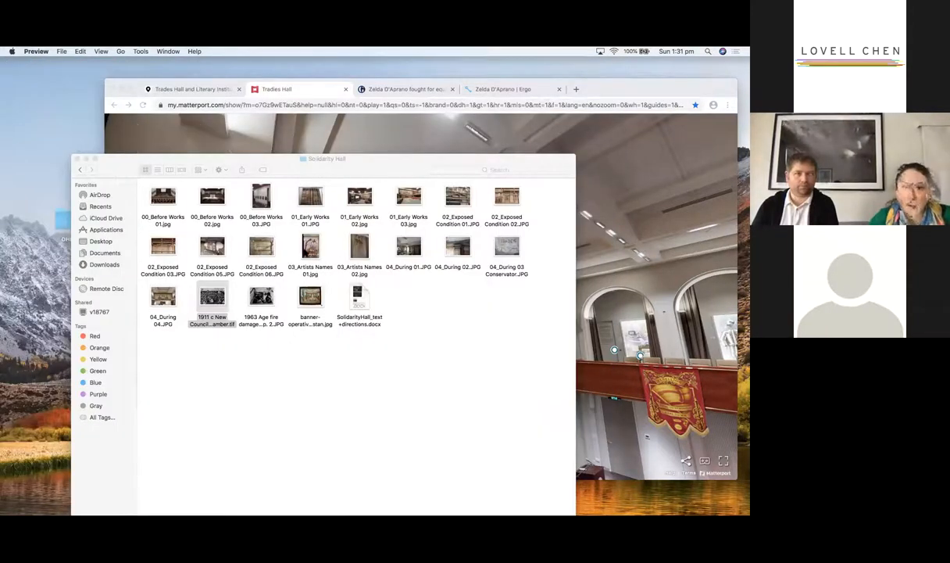
left_click(310, 246)
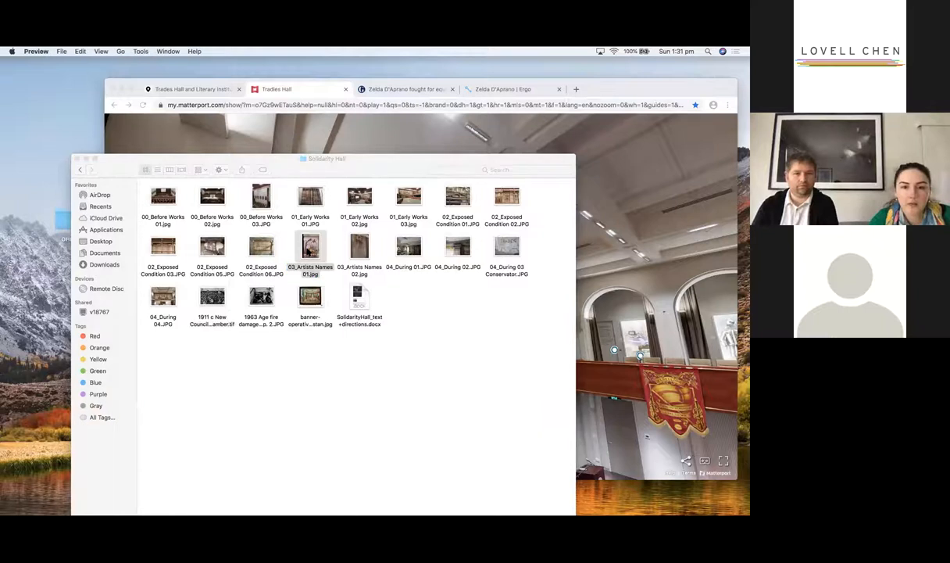
Open 03_Artists Names 01 and 02 and arrange their Preview windows side by side
double_click(310, 246)
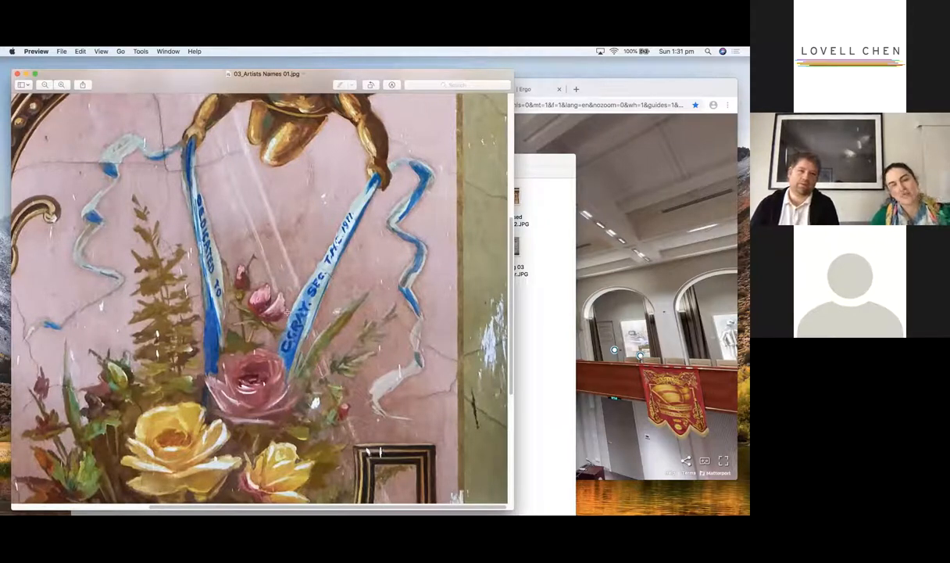
mouse_move(319, 346)
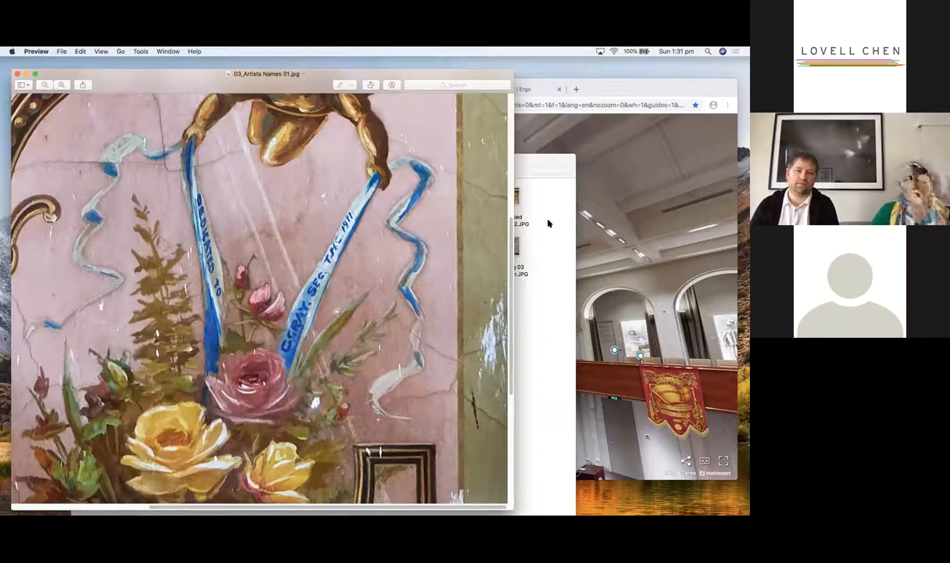
scroll("down", 3)
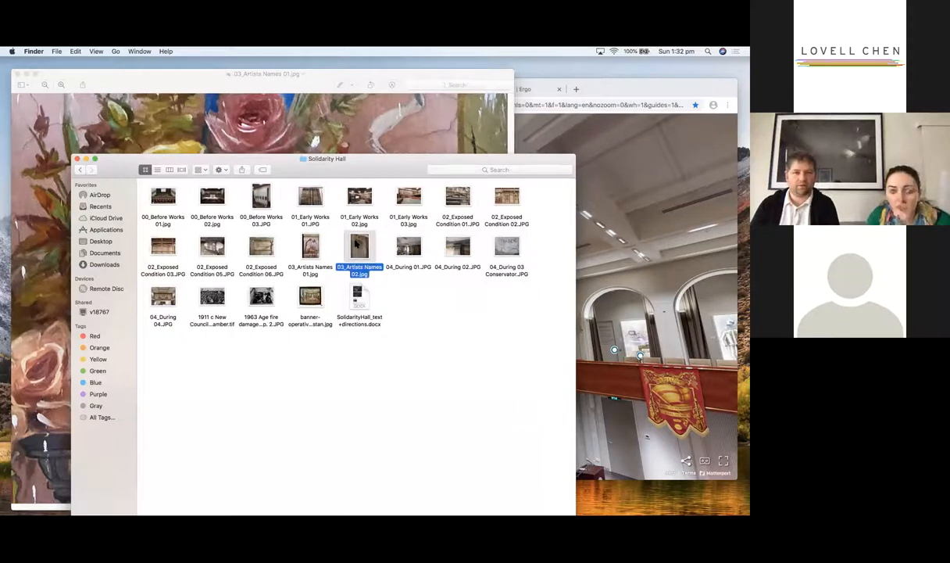
double_click(359, 247)
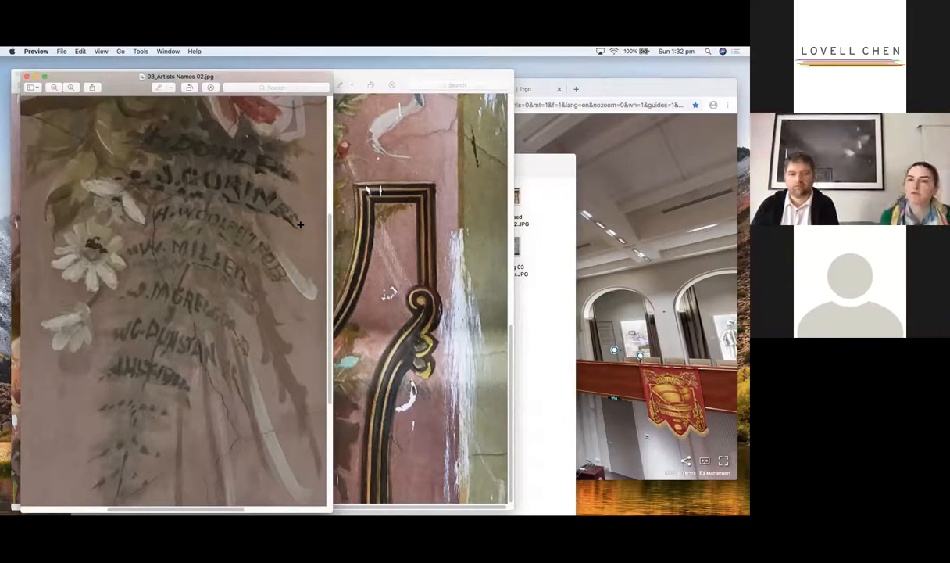
mouse_move(397, 72)
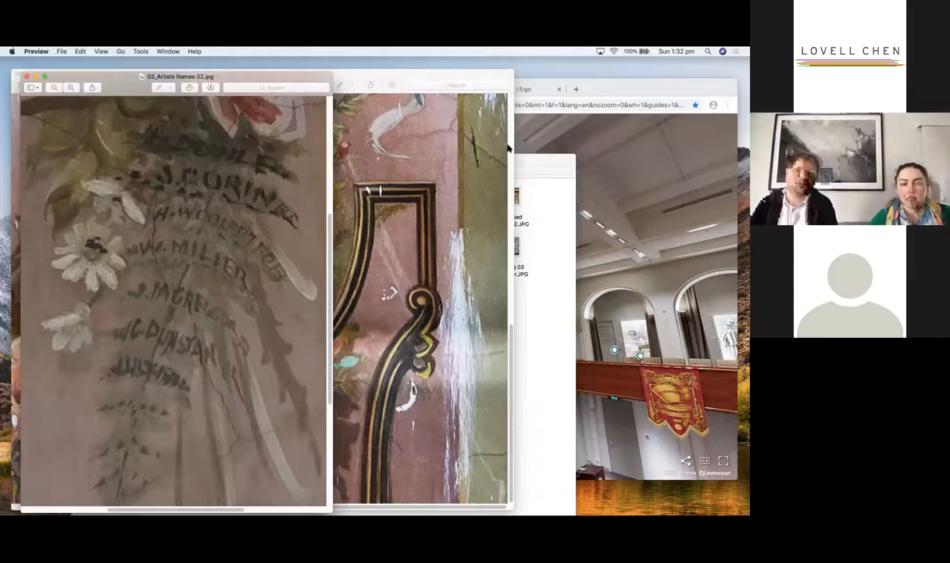
left_click(266, 73)
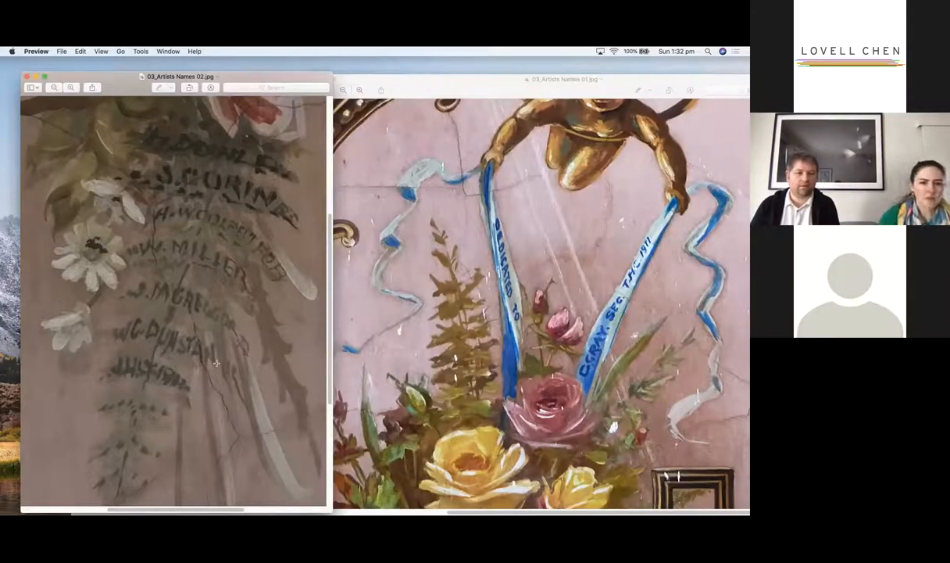
mouse_move(109, 359)
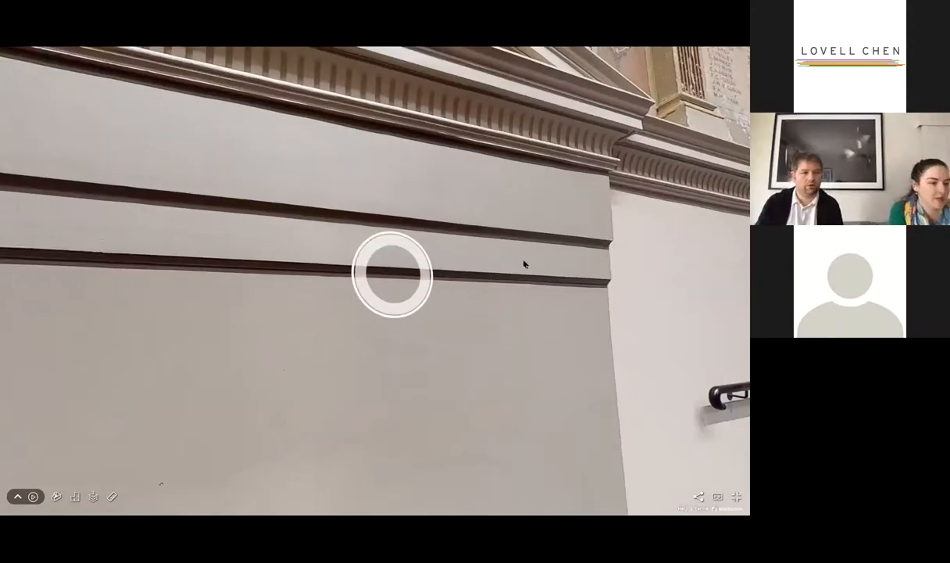
Move through the tour toward the stairwell wall with the moulded cornice
left_click(391, 274)
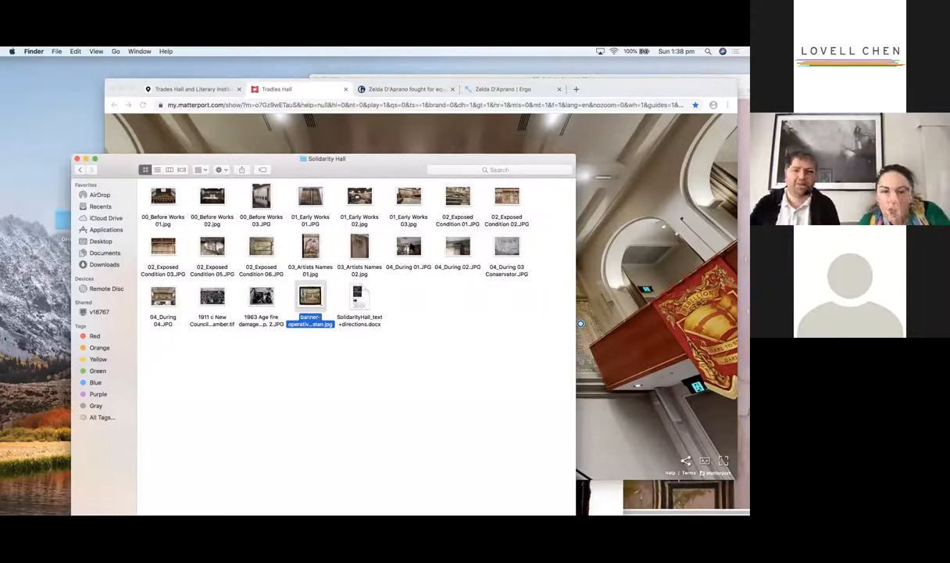
Open Solidarity Hall and preview the 04_During 03 and 04_During 03 Conservator photos
double_click(311, 295)
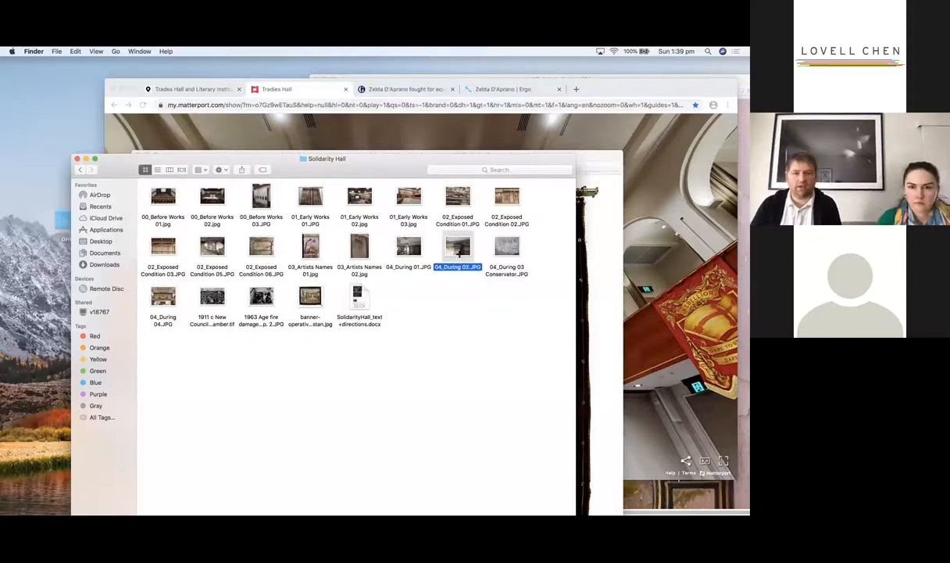
double_click(457, 246)
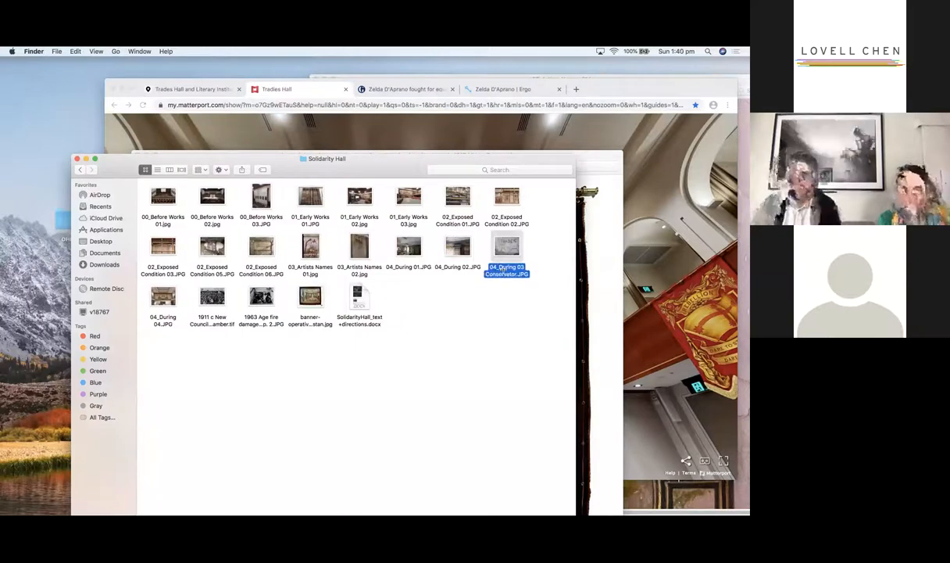
double_click(506, 246)
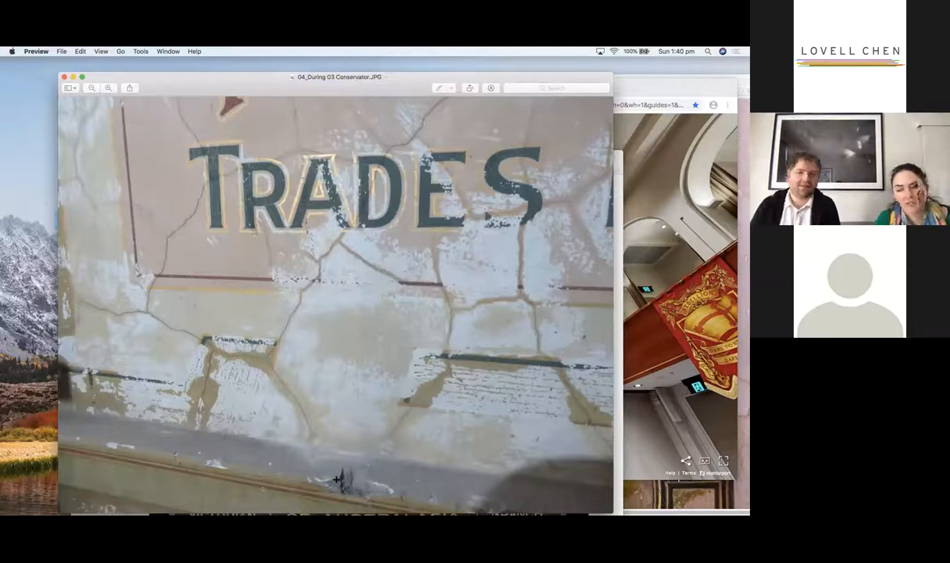
mouse_move(428, 386)
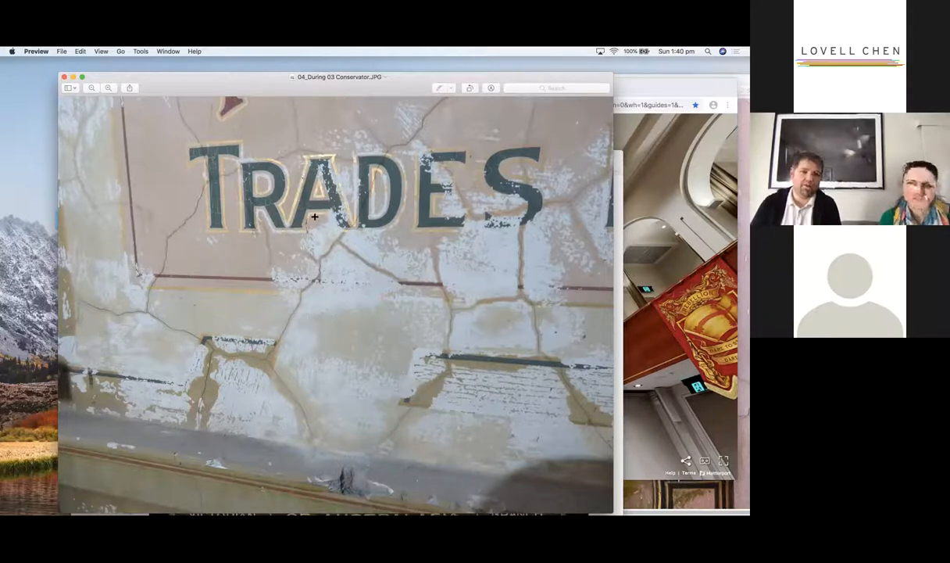
mouse_move(127, 199)
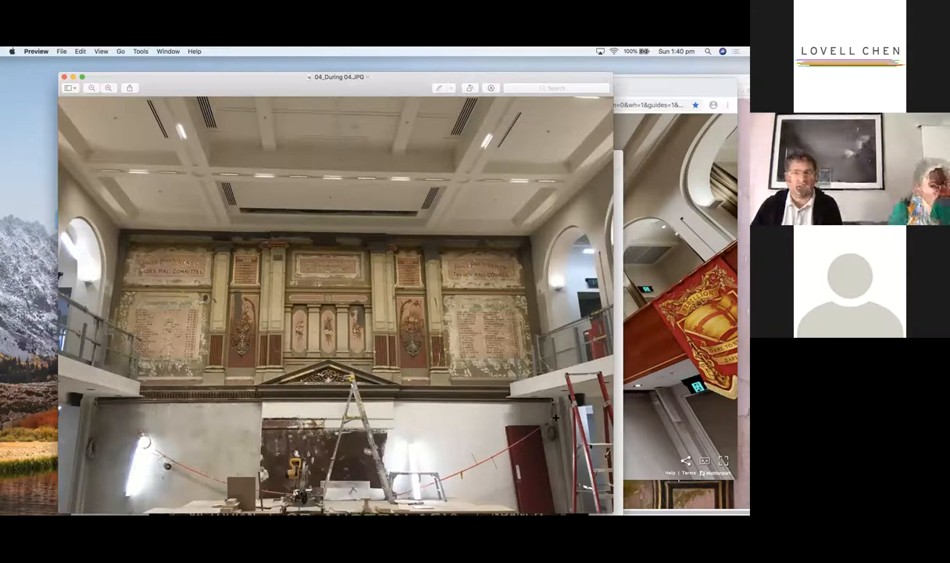
mouse_move(334, 286)
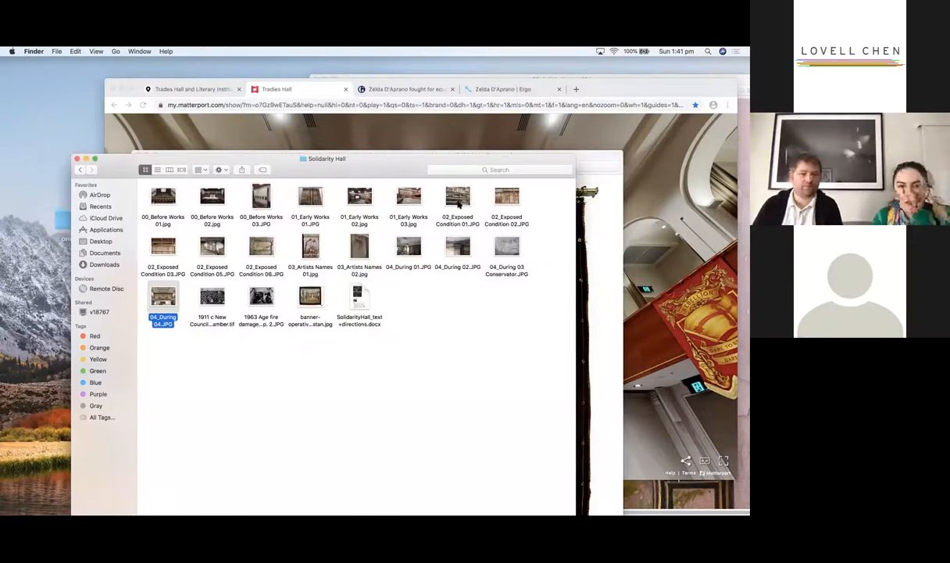
Open the 04_During 04 photo of the scaffolded hall
double_click(309, 296)
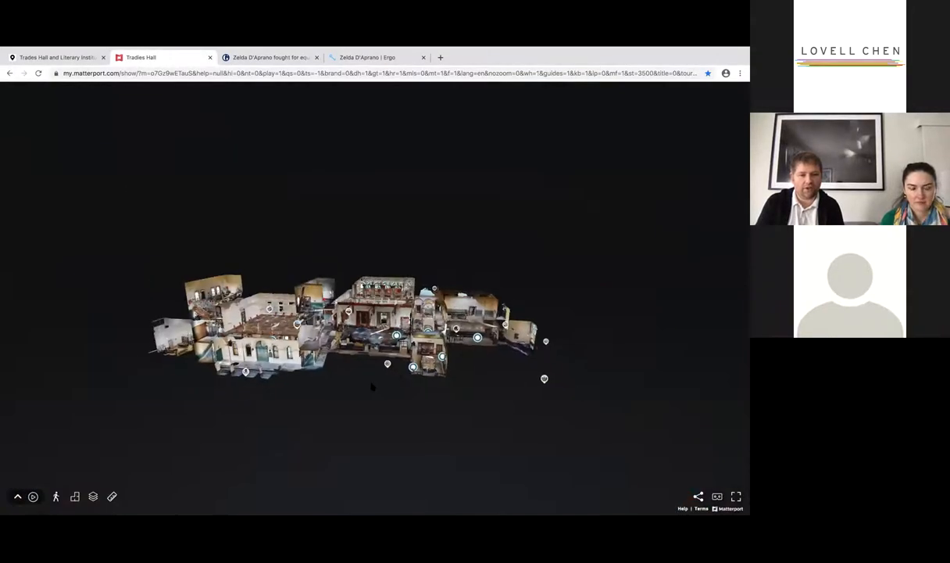
Zoom the dollhouse model in on the upper rooms and enter one at a scan point
left_click_drag(368, 328, 367, 359)
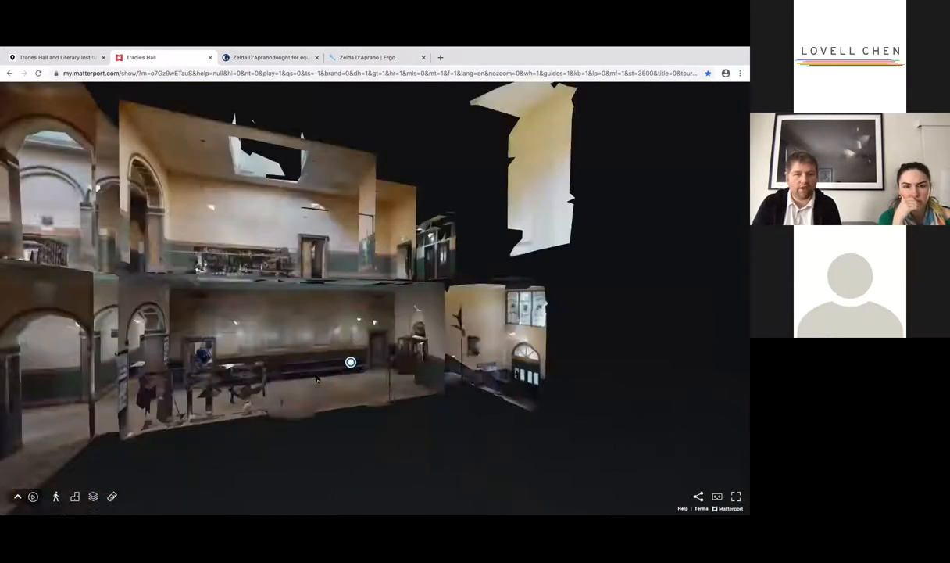
left_click(350, 361)
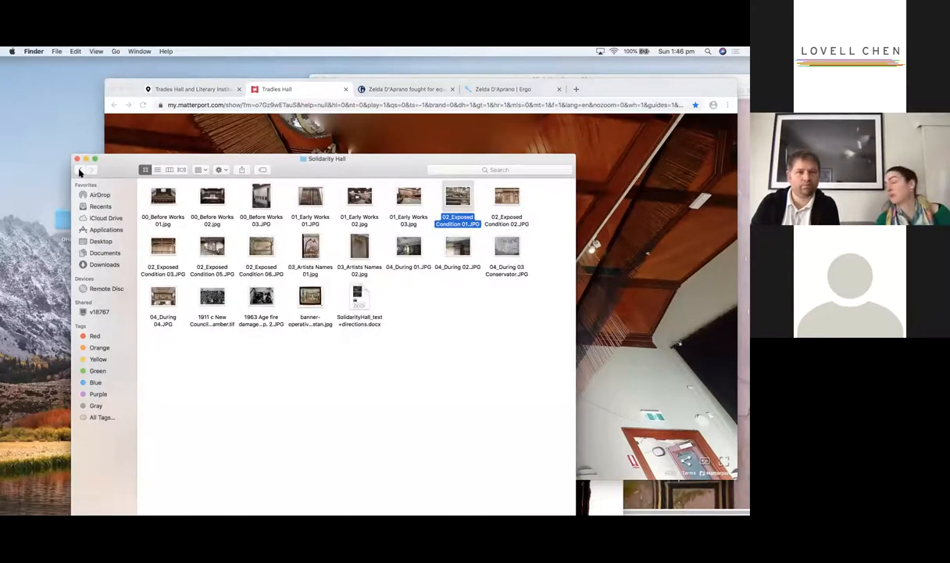
From OHM, open Common Rooms and view BeforeWorks_01_LovellChen2017.JPG in Preview
left_click(81, 169)
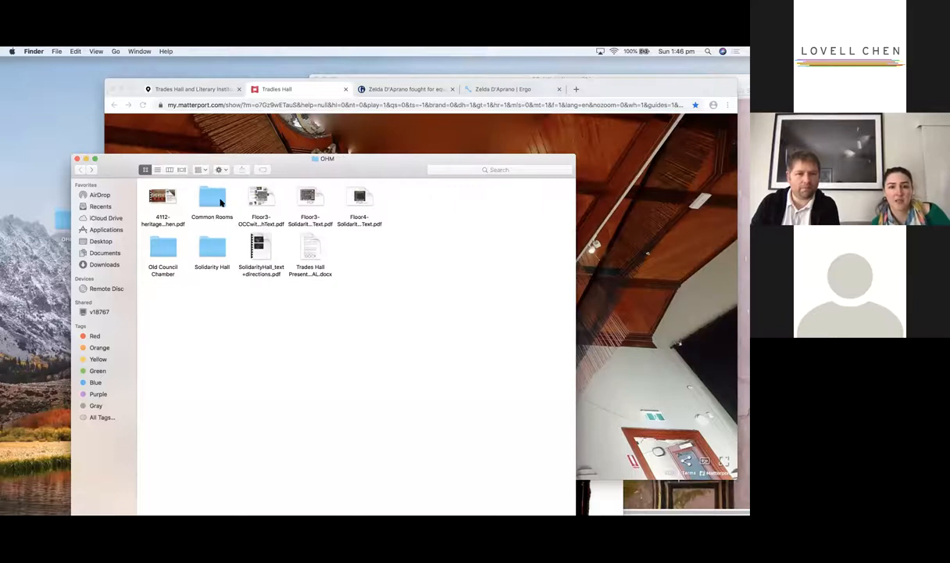
double_click(212, 197)
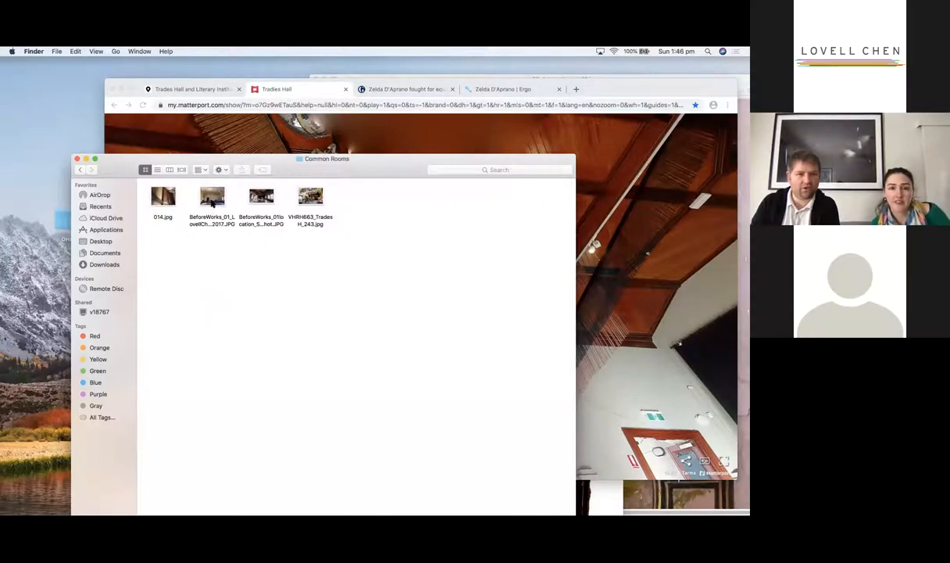
left_click(211, 196)
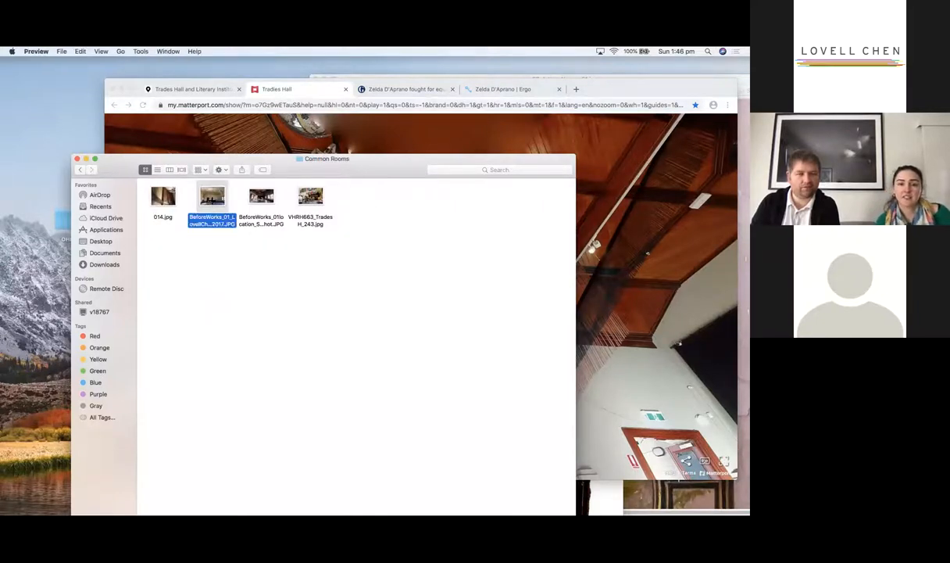
double_click(211, 196)
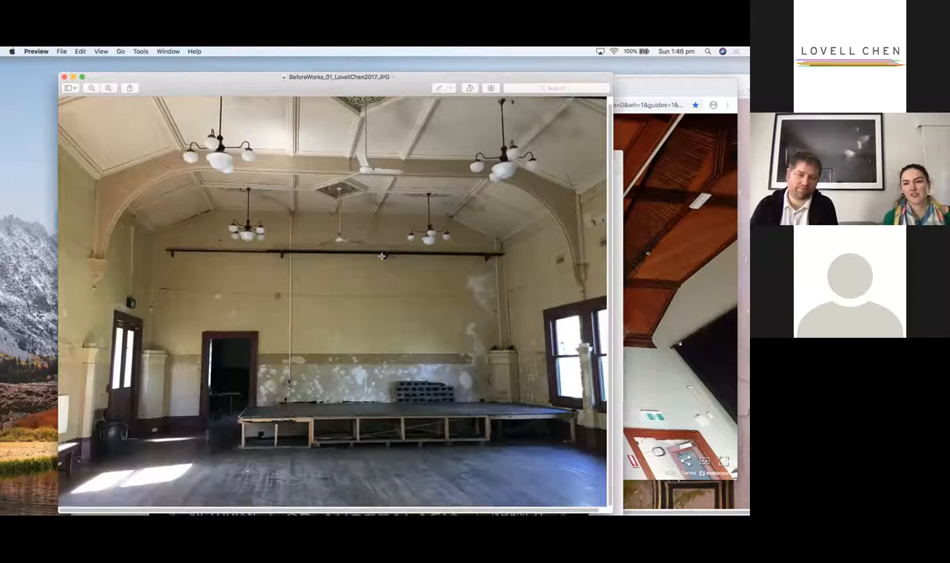
mouse_move(395, 259)
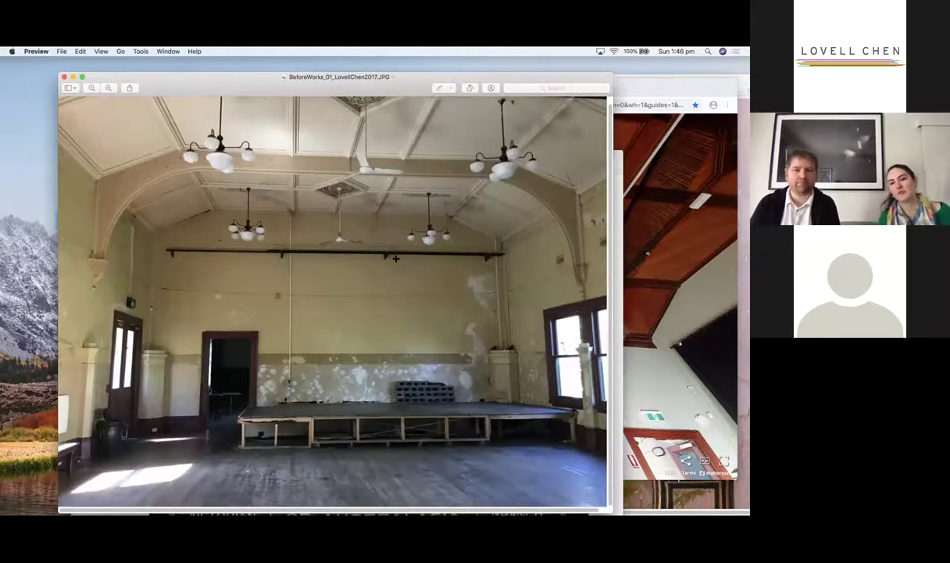
mouse_move(422, 272)
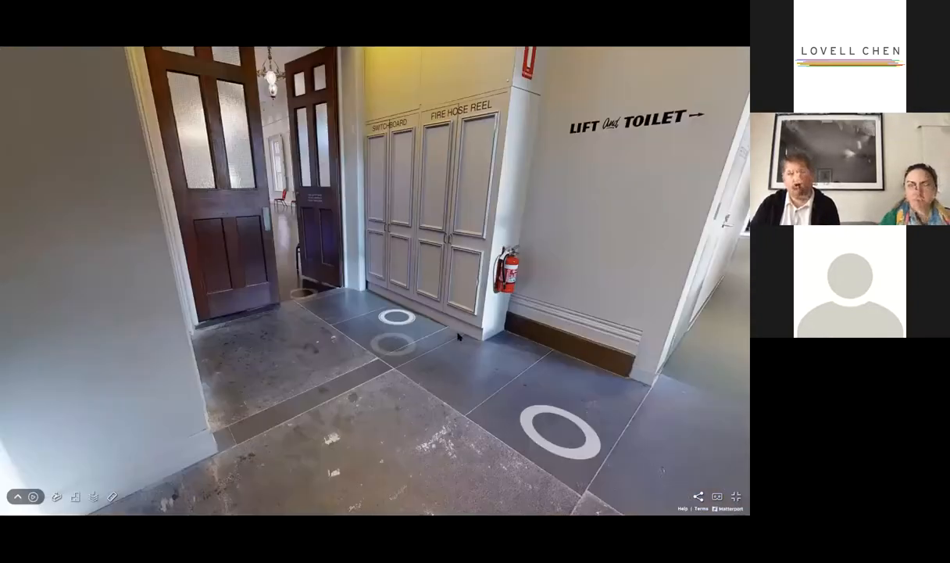
Walk past the curved stair rail into the long white back corridor
left_click(398, 317)
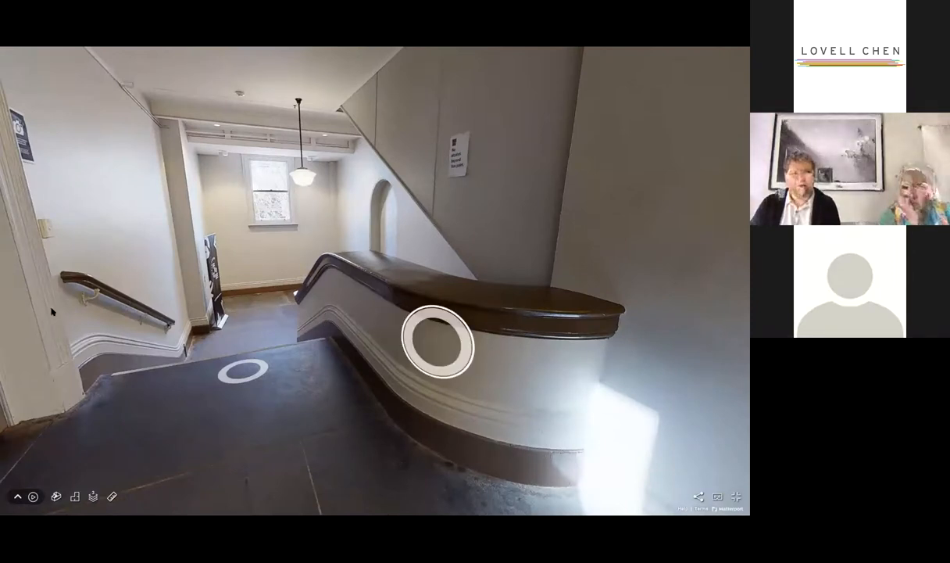
left_click(438, 344)
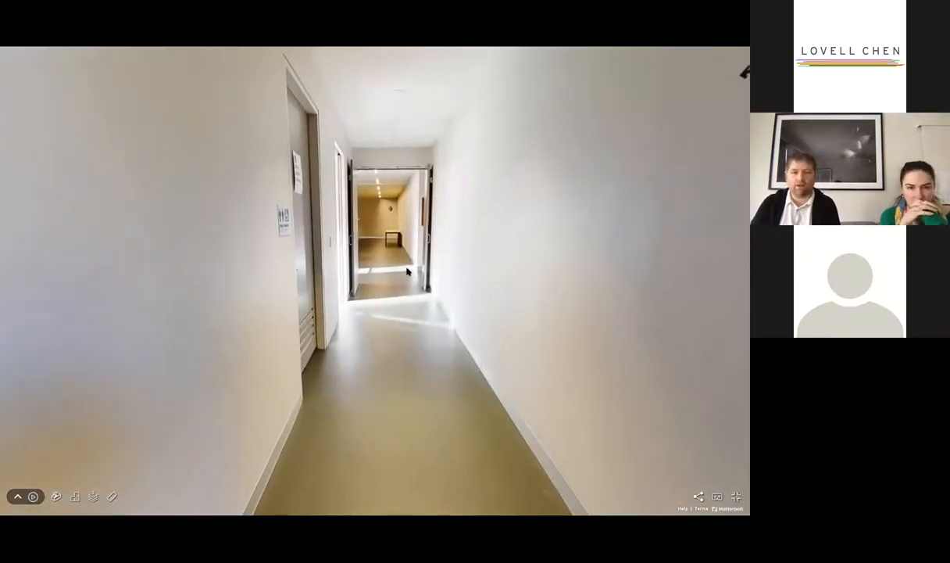
Walk through the photo-lined corridor to the stairwell beneath the painted honour board
left_click(398, 274)
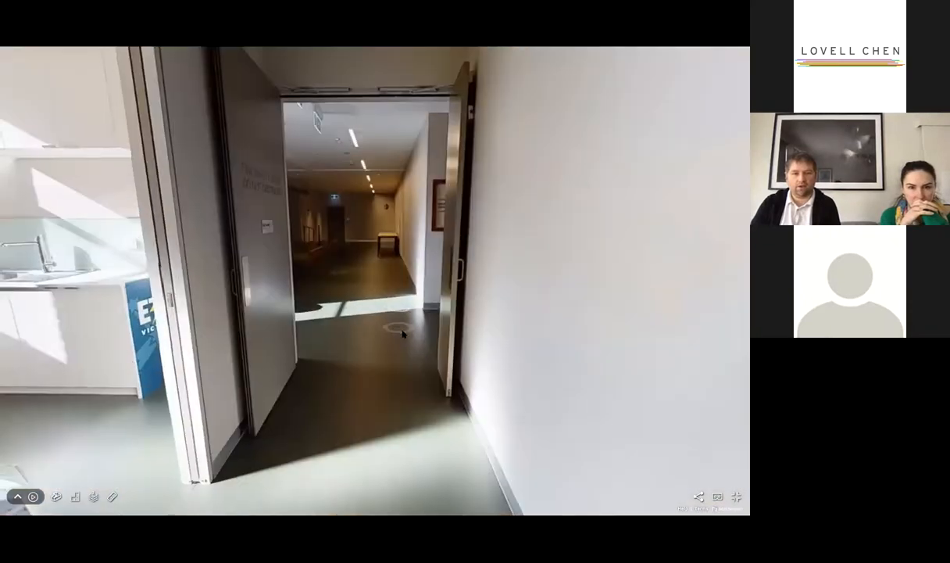
left_click(395, 327)
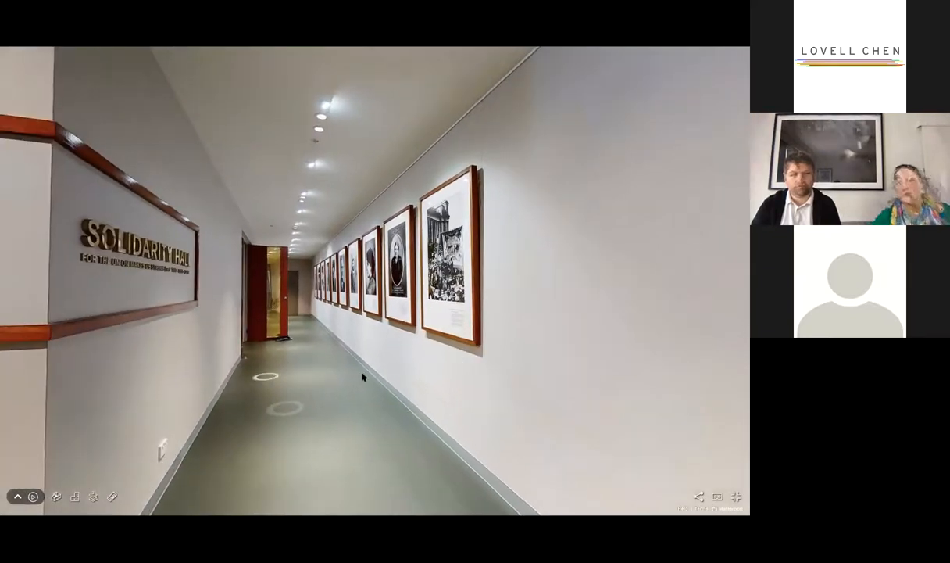
left_click(266, 377)
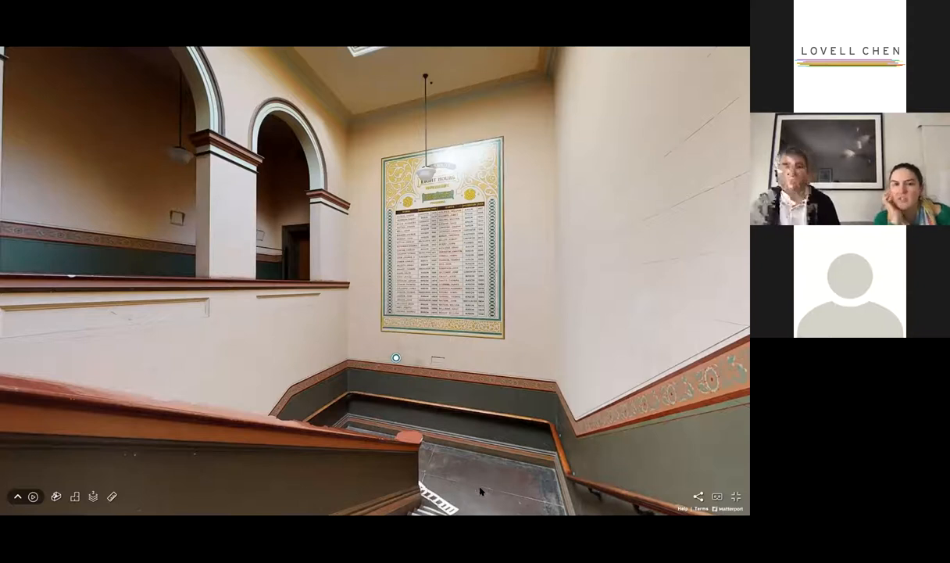
Jump to the carpeted upper landing by the Furnishing Trades Office sign
left_click(396, 358)
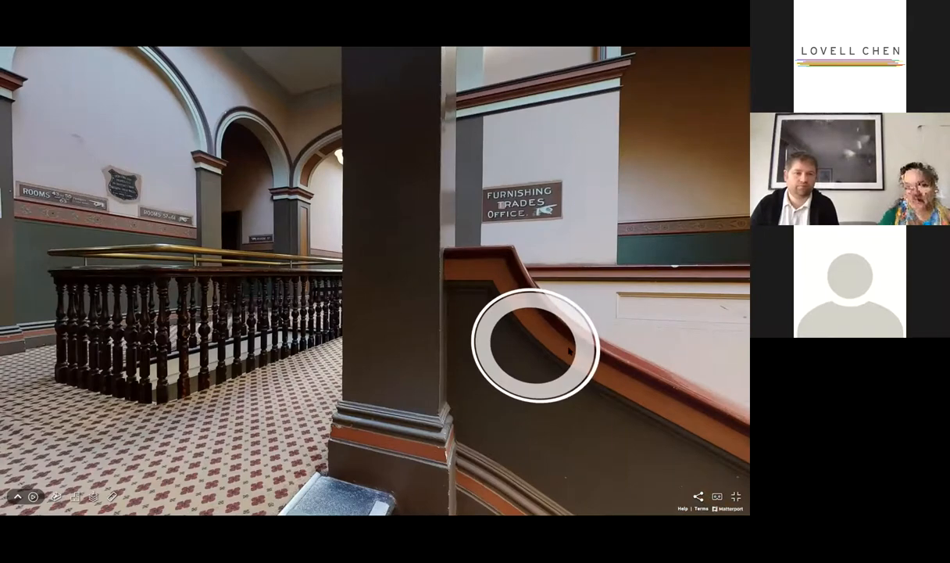
Step onto the worn back staircase and move further up toward the brick wall
left_click(536, 344)
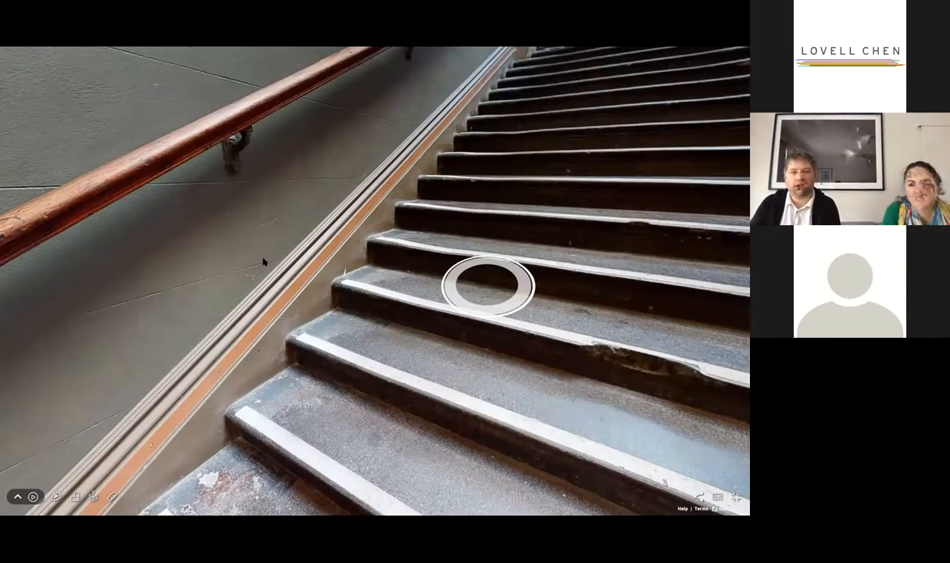
left_click(489, 285)
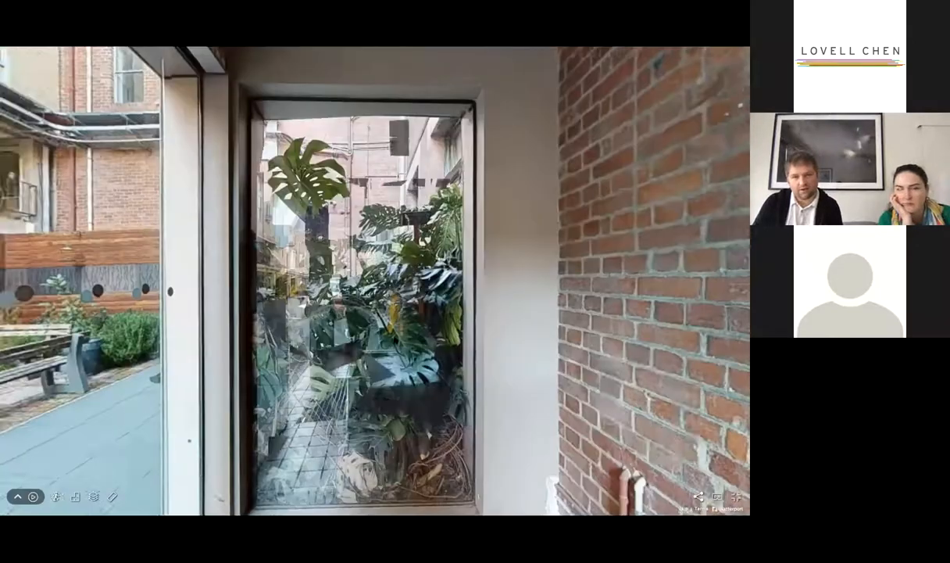
Jump to the entry foyer and approach the Trades Hall Information Centre counter
left_click(388, 317)
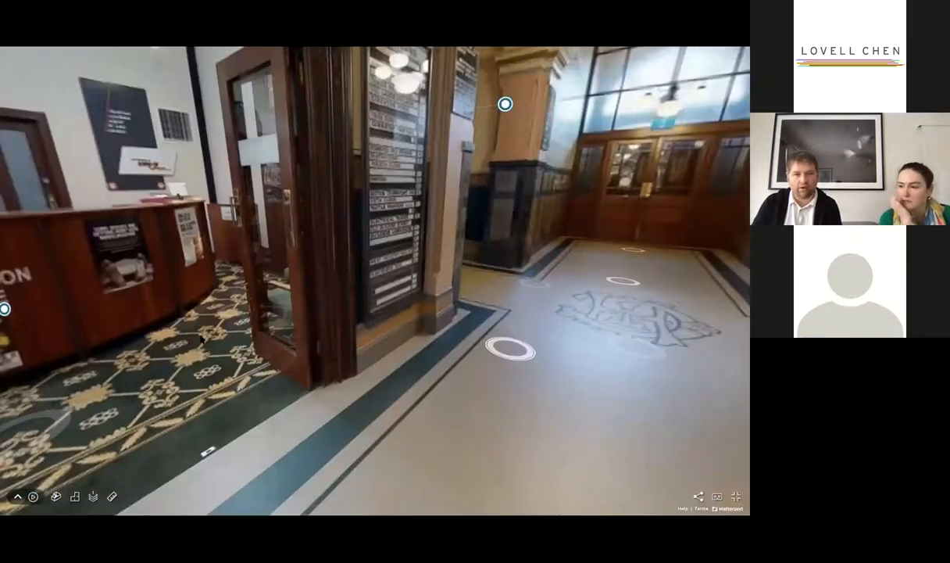
left_click(510, 350)
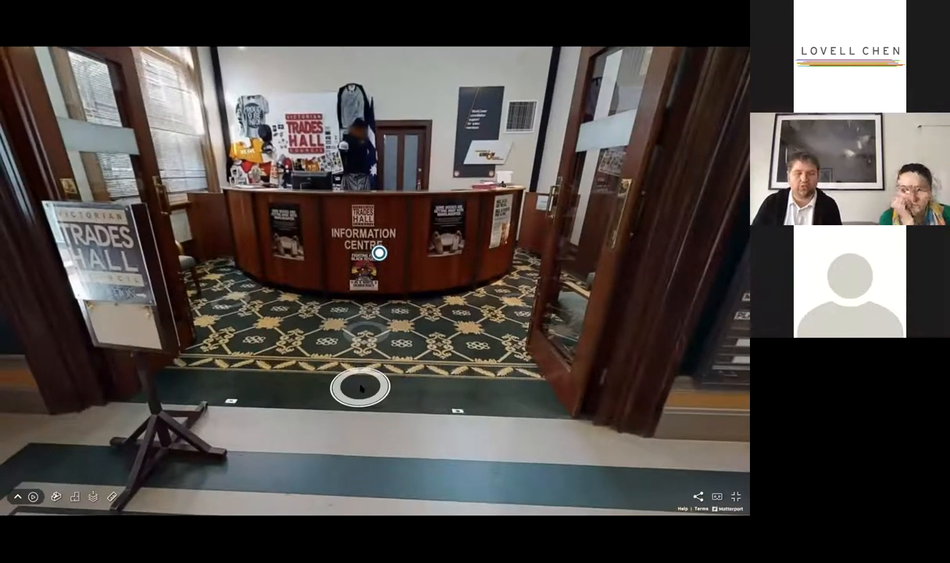
left_click(360, 389)
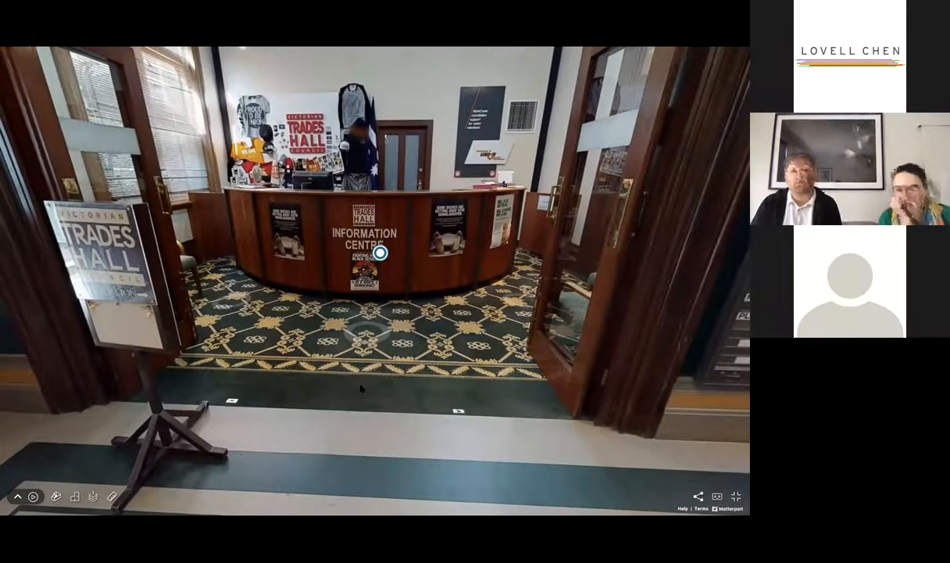